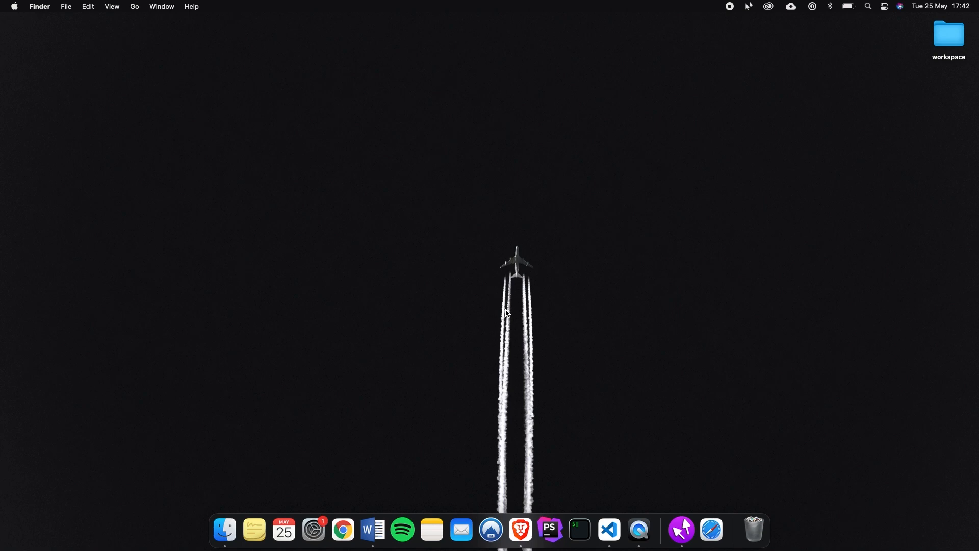
mouse_move(516, 362)
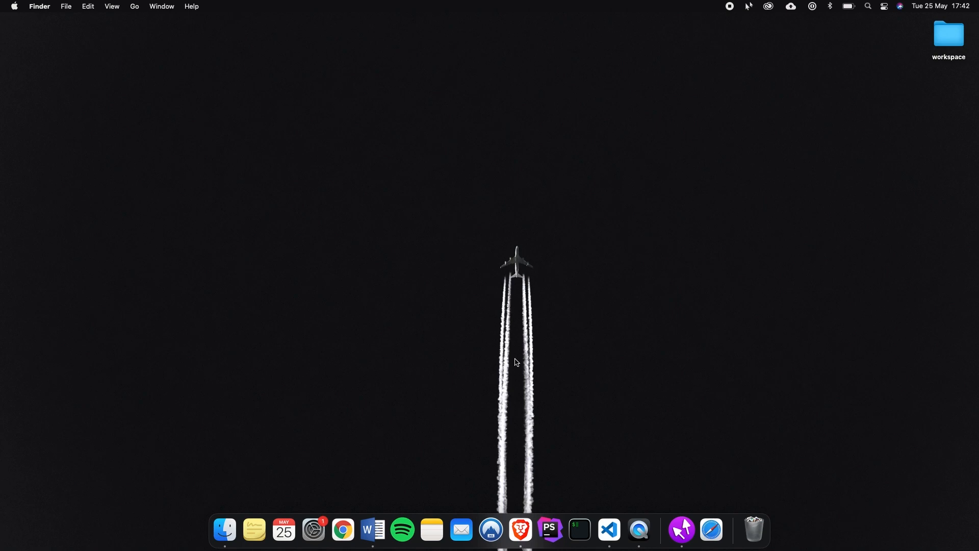
mouse_move(608, 530)
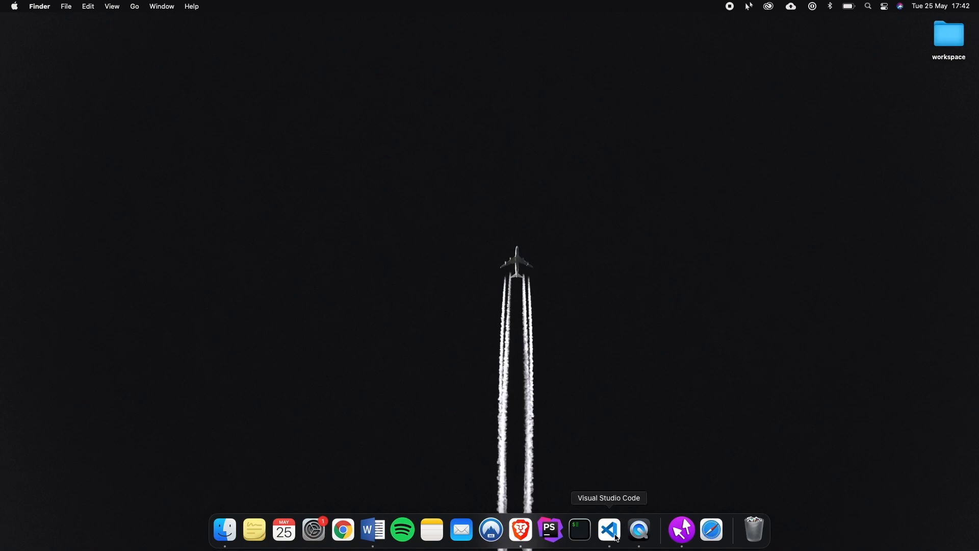
Launch VS Code from the Dock and close the Welcome tab
left_click(607, 530)
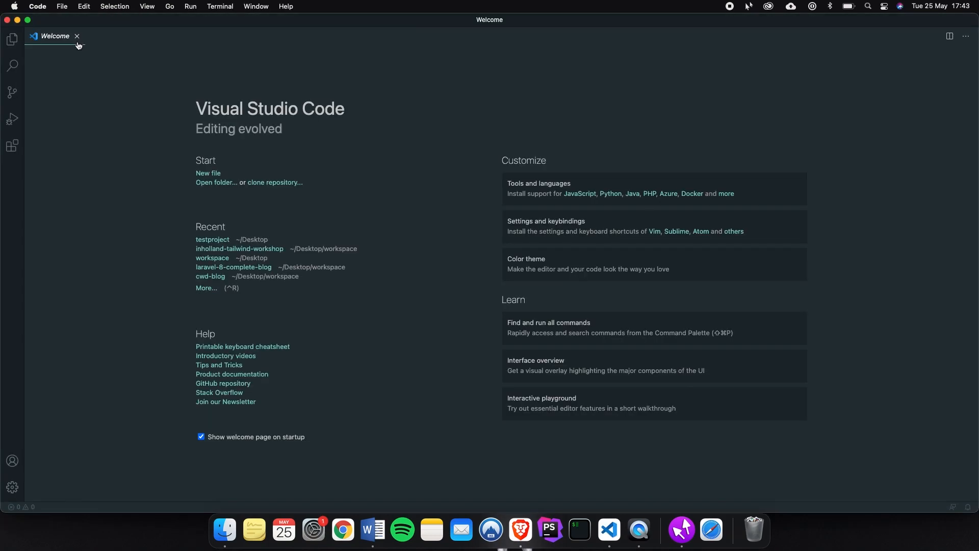
left_click(76, 36)
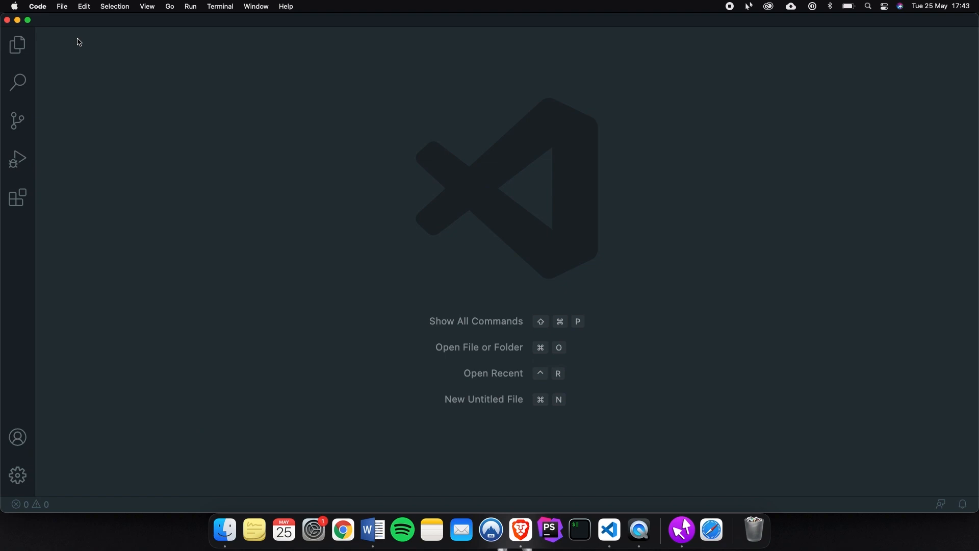
mouse_move(219, 57)
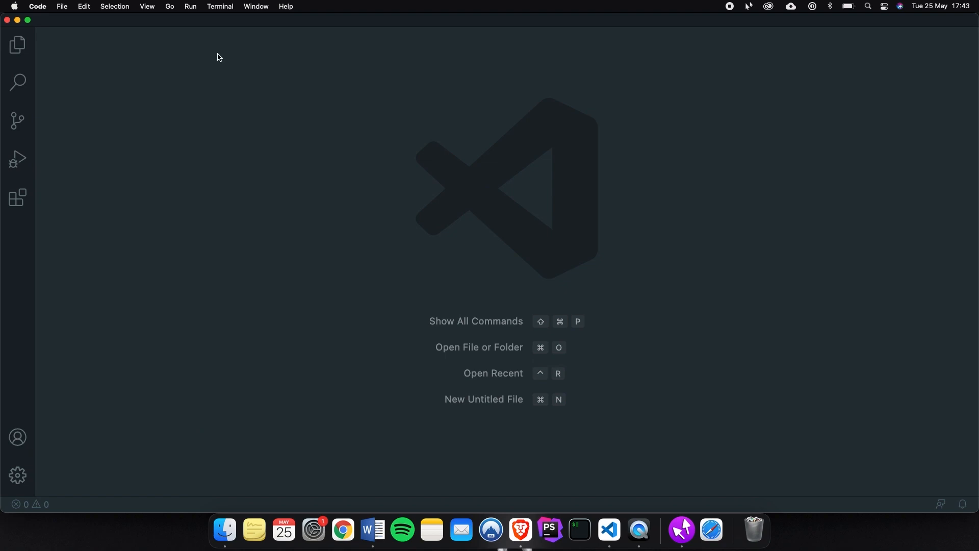
mouse_move(281, 63)
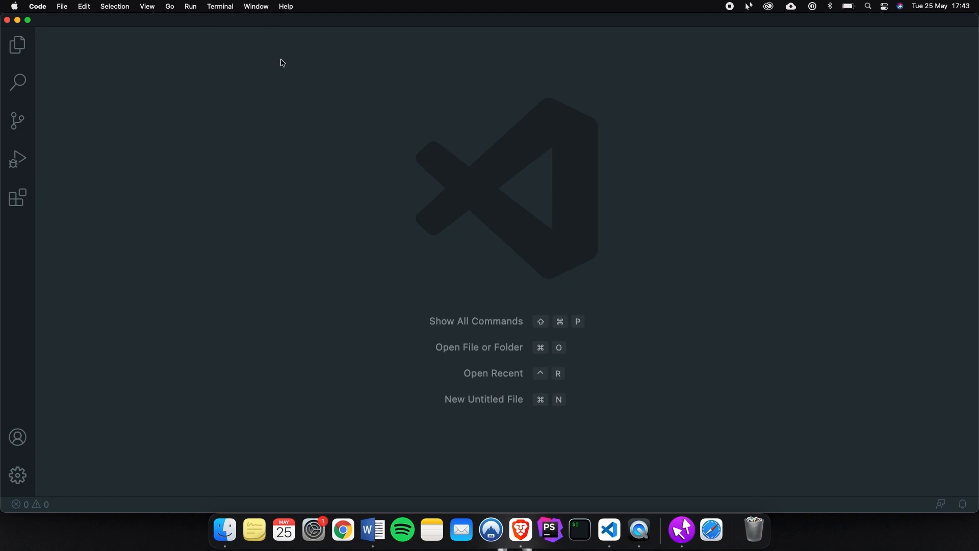
mouse_move(223, 13)
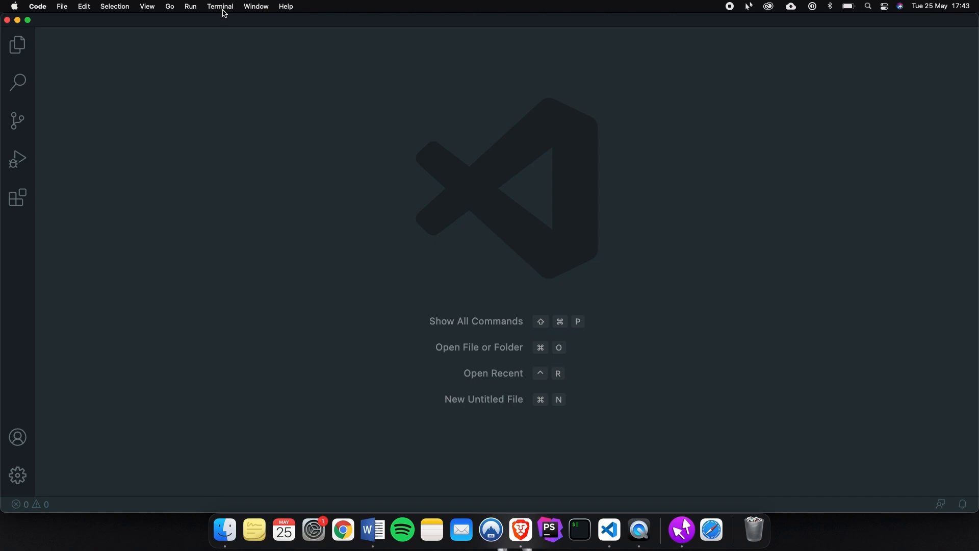
Open a new integrated terminal and cd into the Desktop folder
left_click(220, 6)
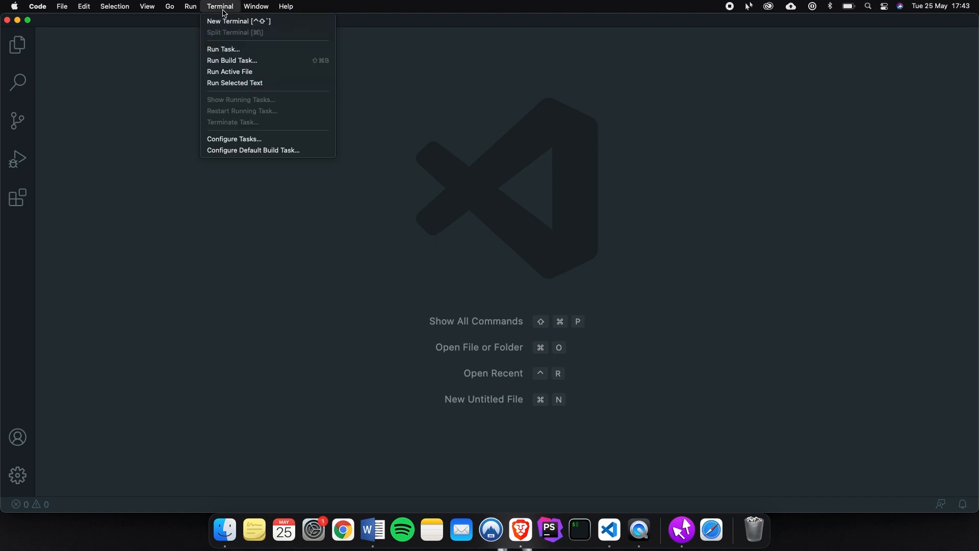
mouse_move(244, 20)
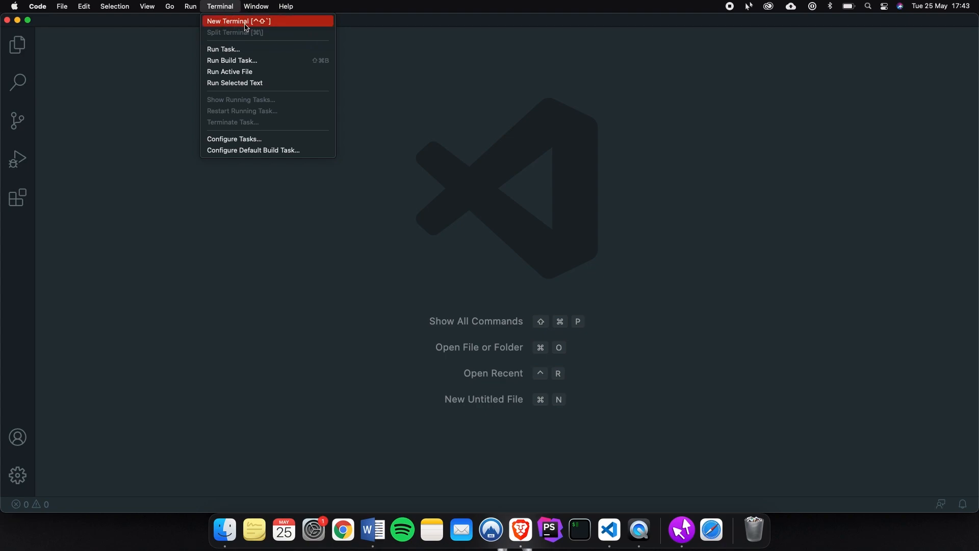
left_click(238, 20)
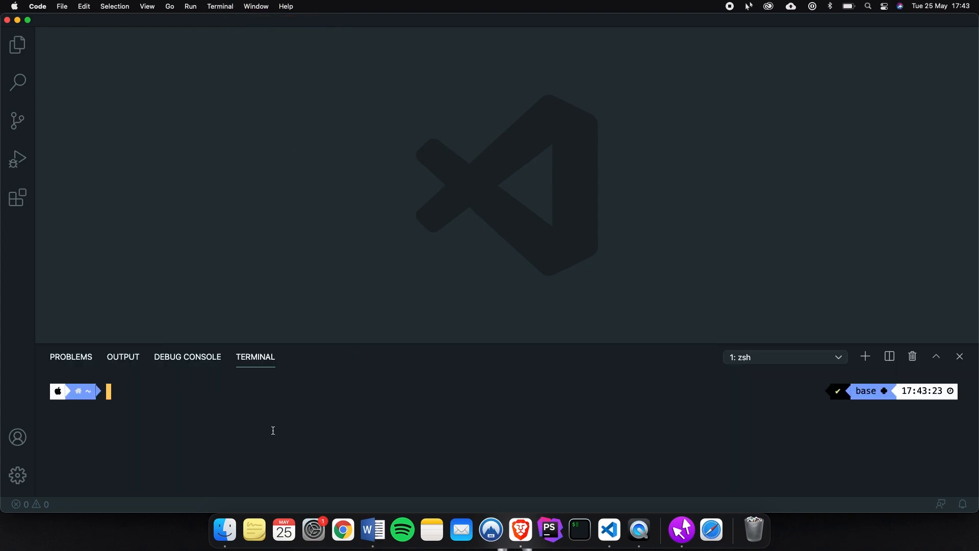
mouse_move(303, 474)
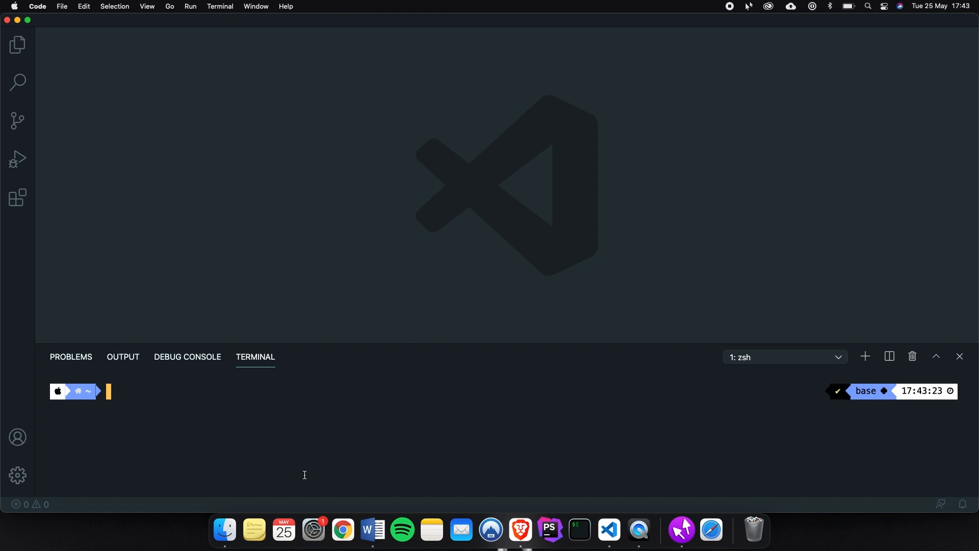
type("cd Desktop/")
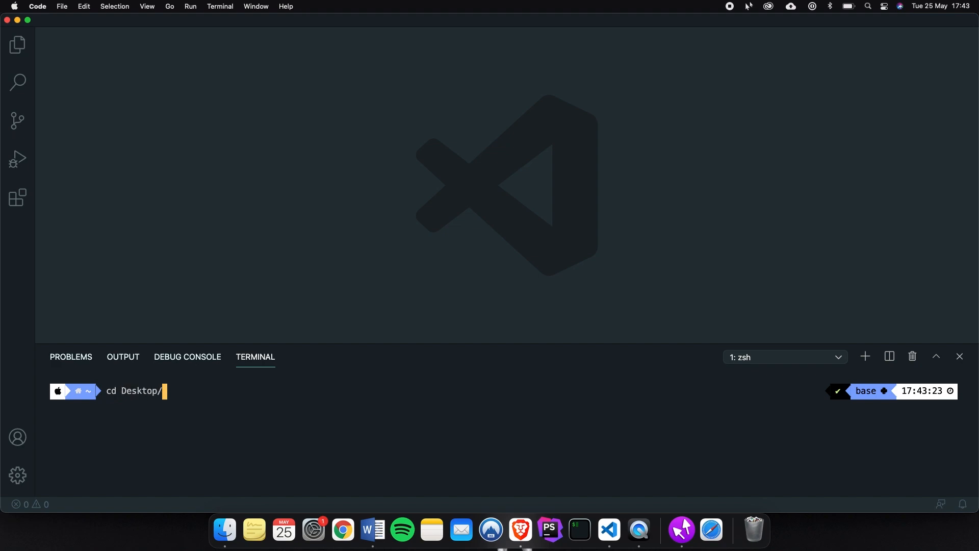
key("Return")
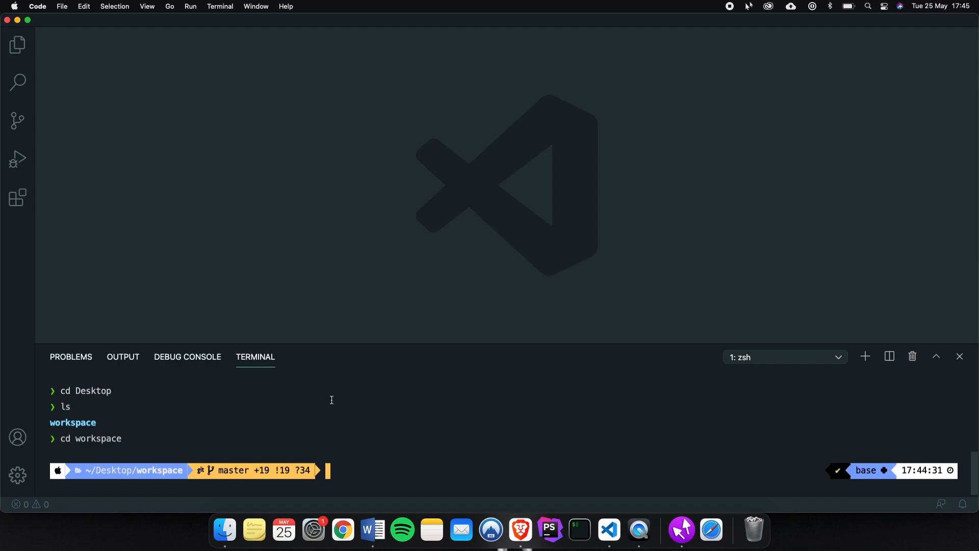
Create the personal_portfolio folder with mkdir, list the workspace, and cd into it
type("mkdir")
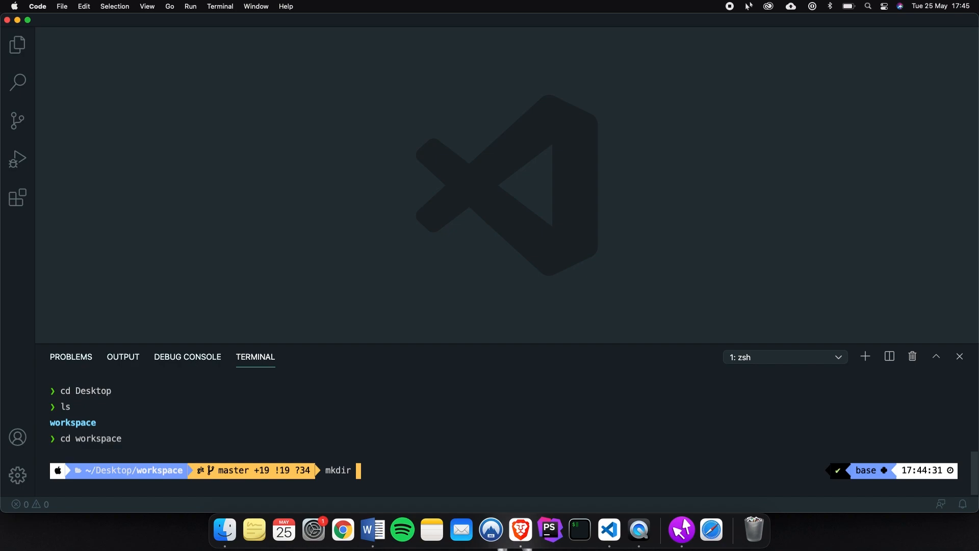
type("personal_port")
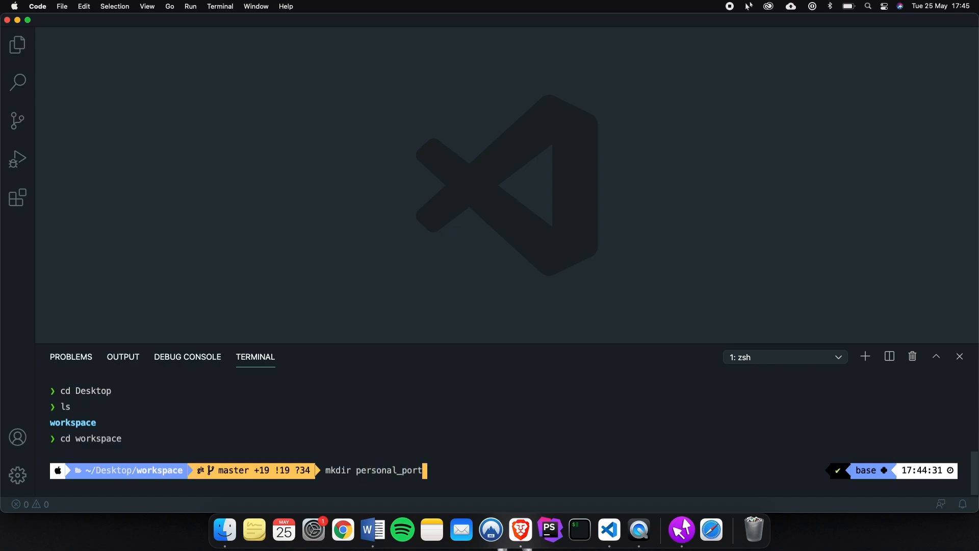
key("Return")
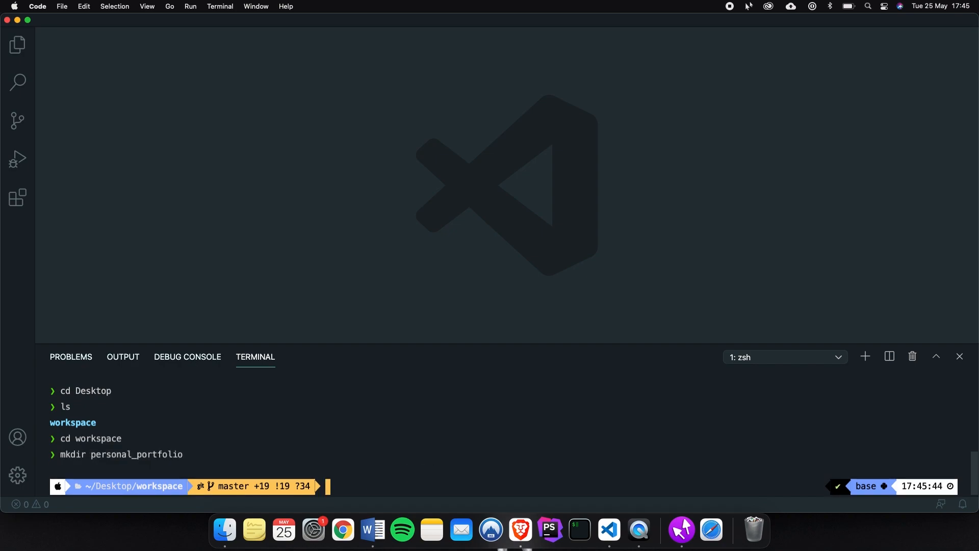
key("Return")
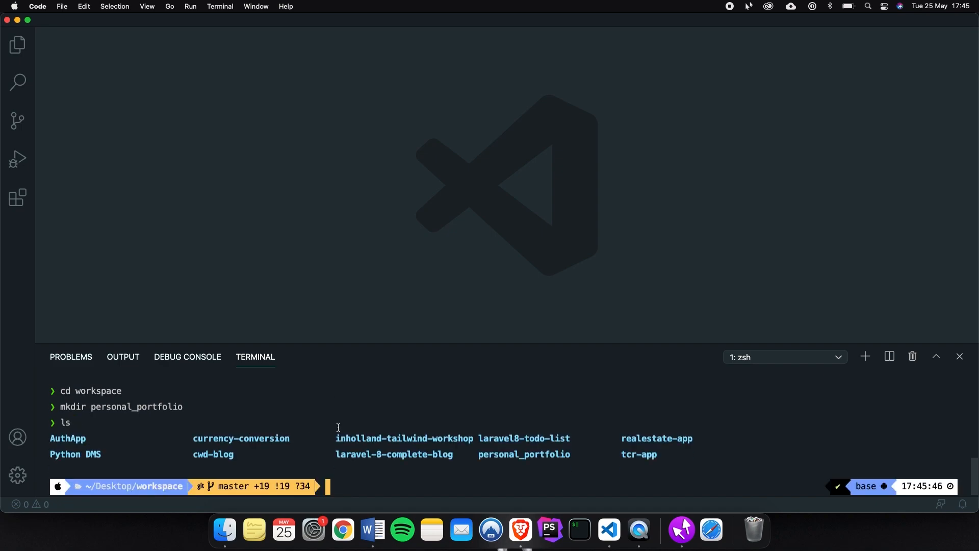
mouse_move(464, 451)
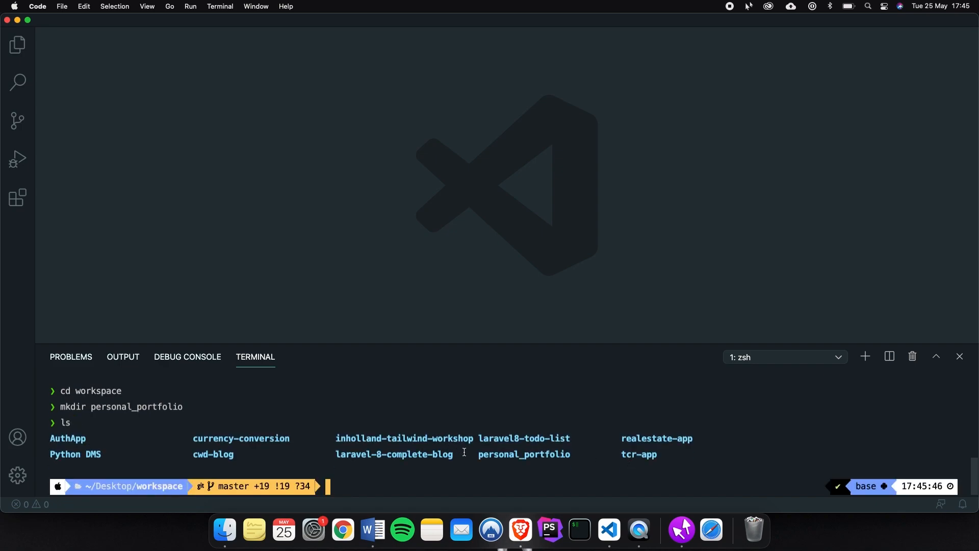
mouse_move(578, 454)
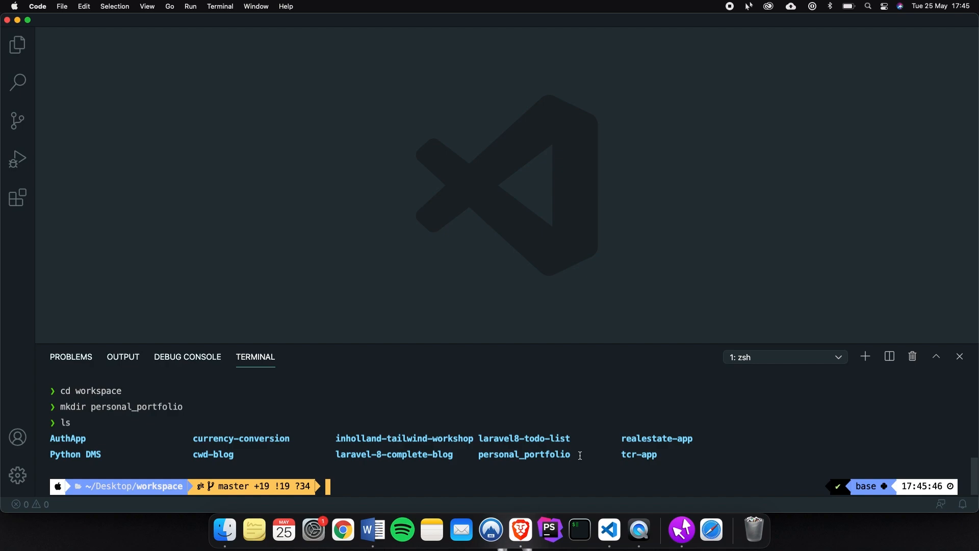
type("cd personal_portfolio/")
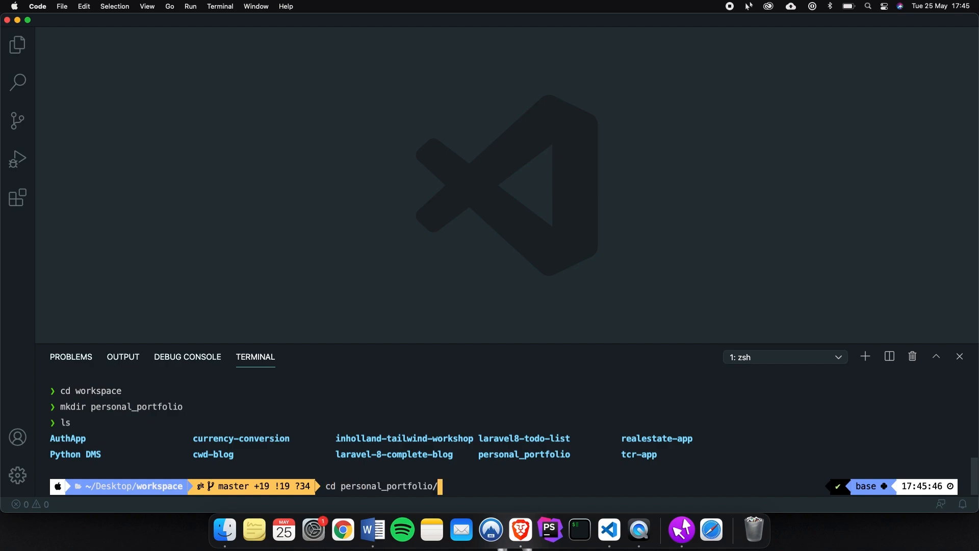
key("Return")
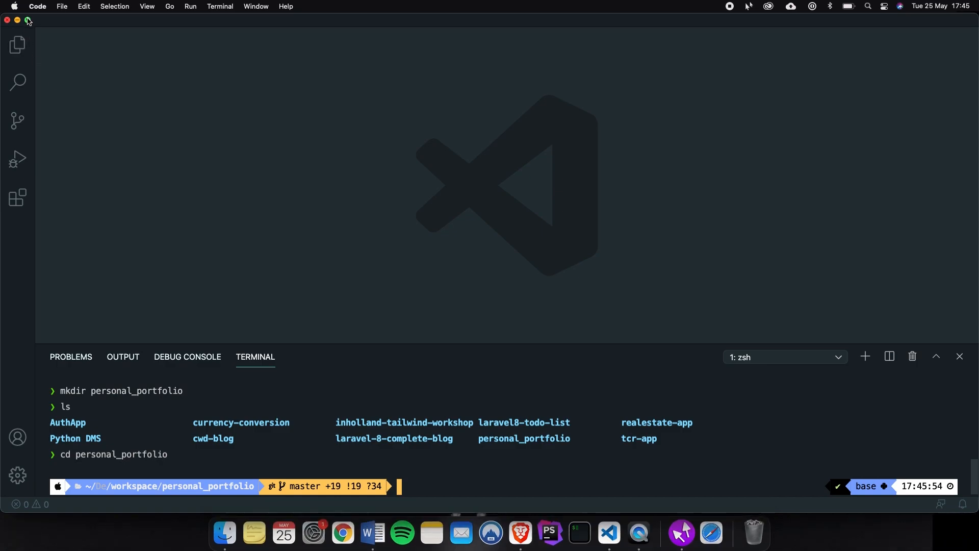
Make the editor full screen and run npm -v, showing 7.14.0
left_click(28, 20)
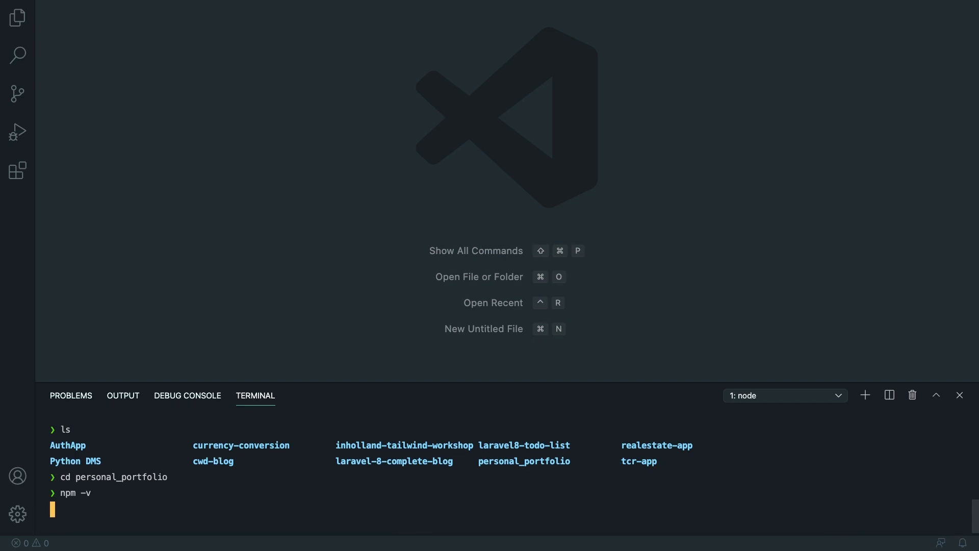
key("Return")
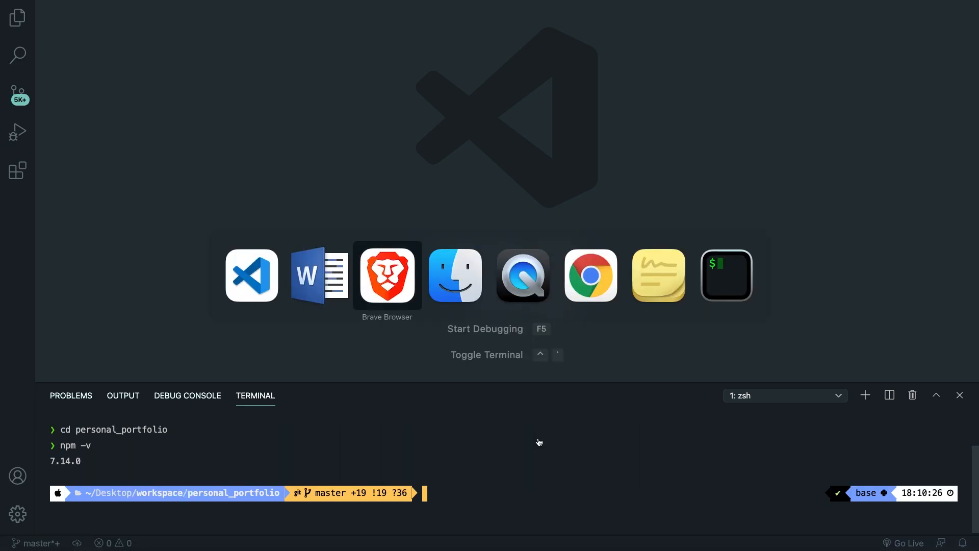
Switch to Brave to view the Node.js 14.17.0 LTS and 16.2.0 downloads
left_click(387, 275)
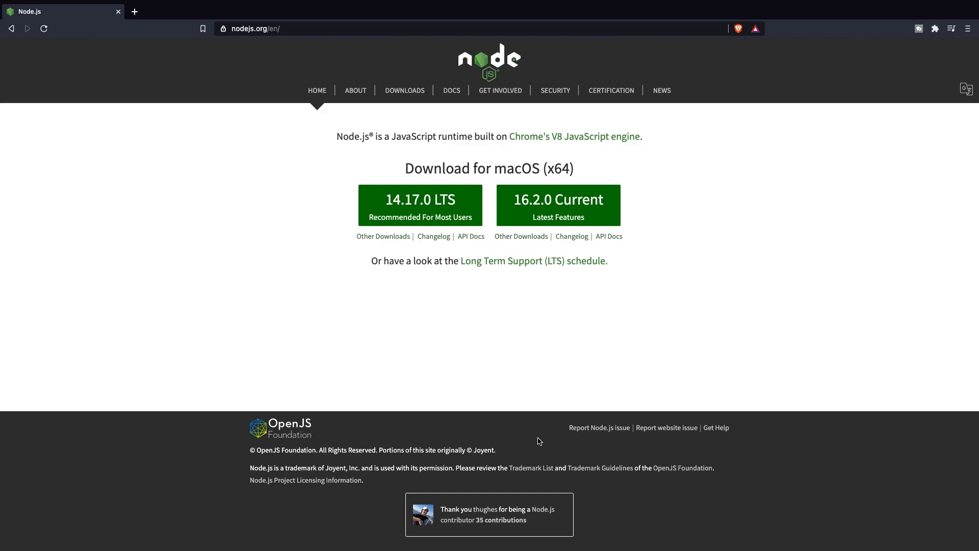
mouse_move(528, 311)
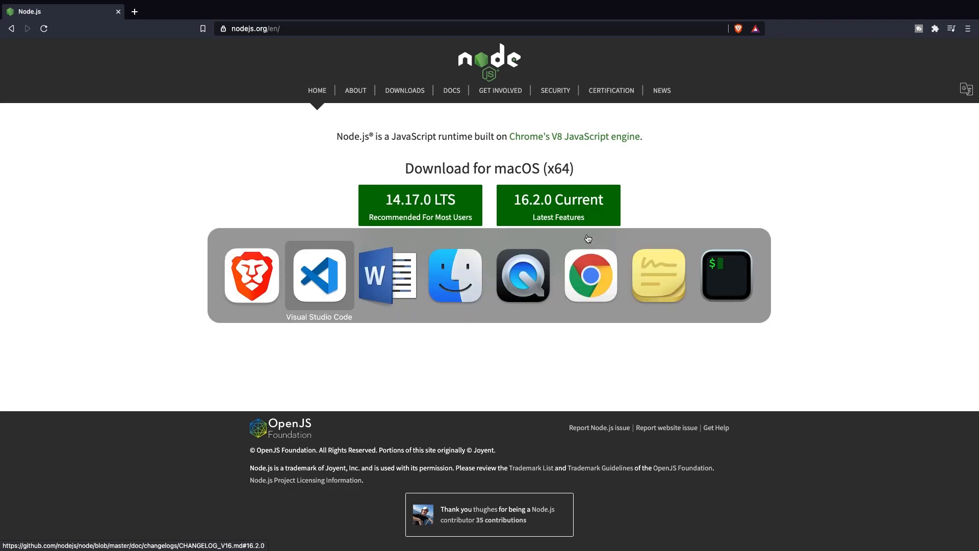
Abandon the 'npm install -g npm' command and run npm -v, again showing 7.14.0
left_click(318, 275)
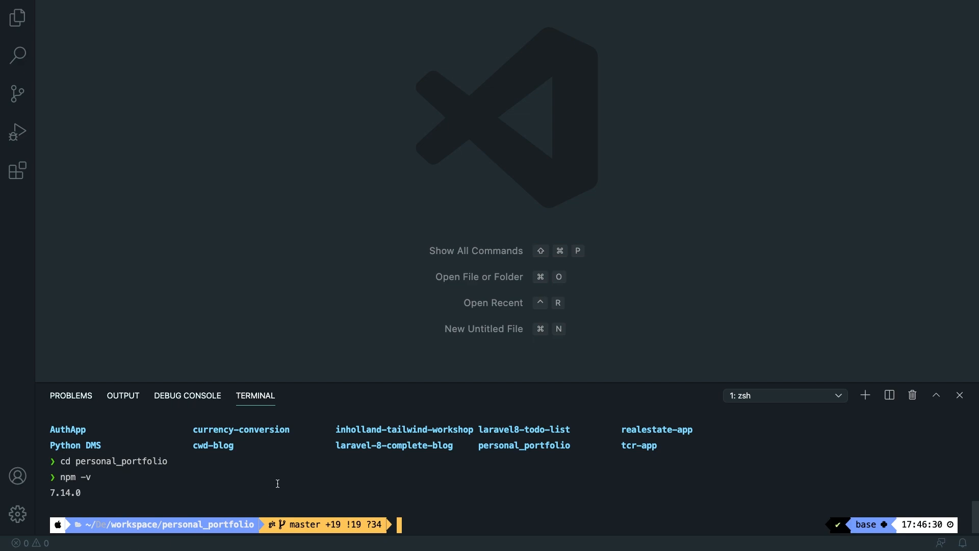
type("npm install")
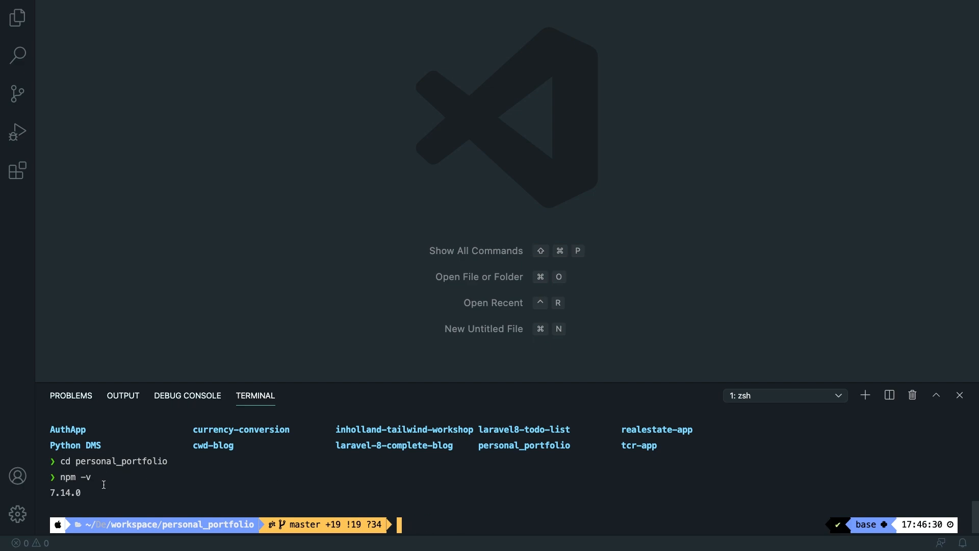
double_click(64, 493)
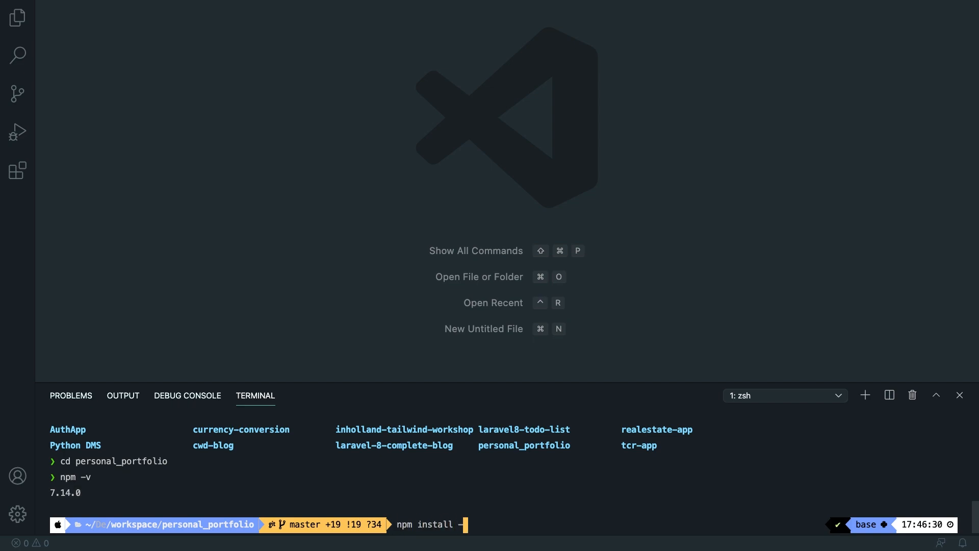
type("-g npm")
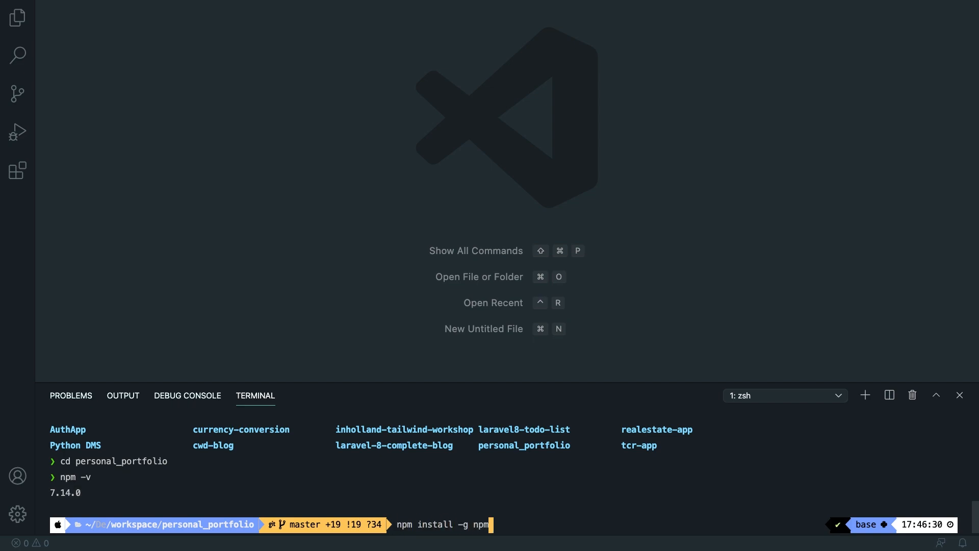
key("Backspace")
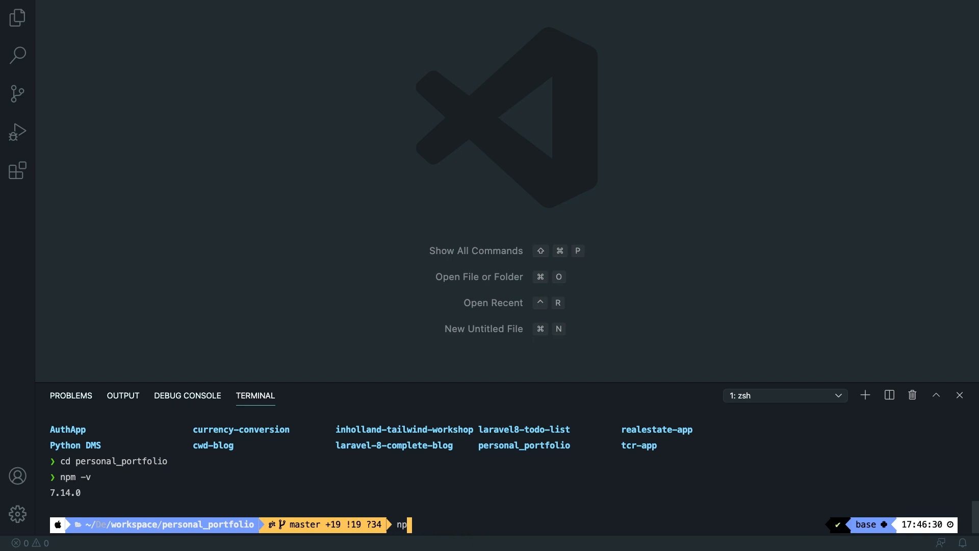
type("pm -v")
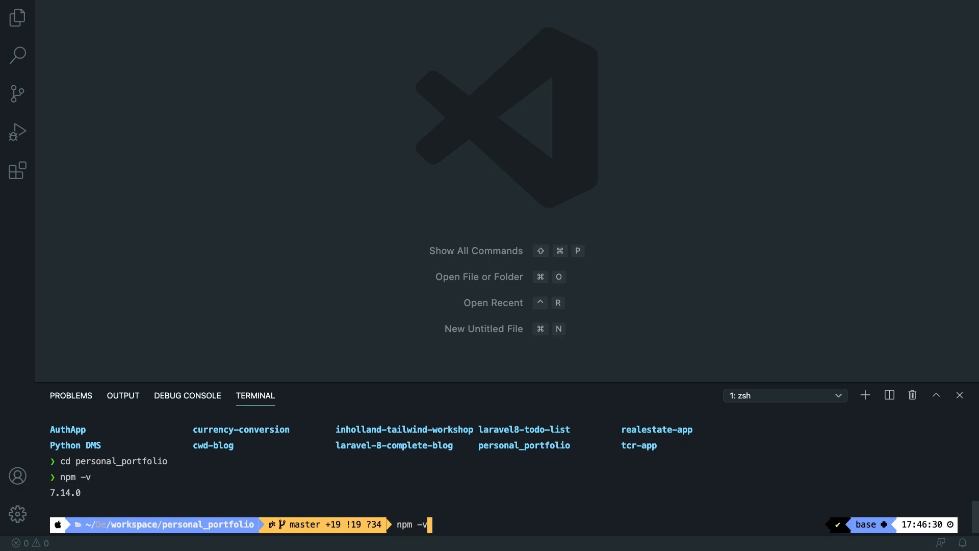
key("Return")
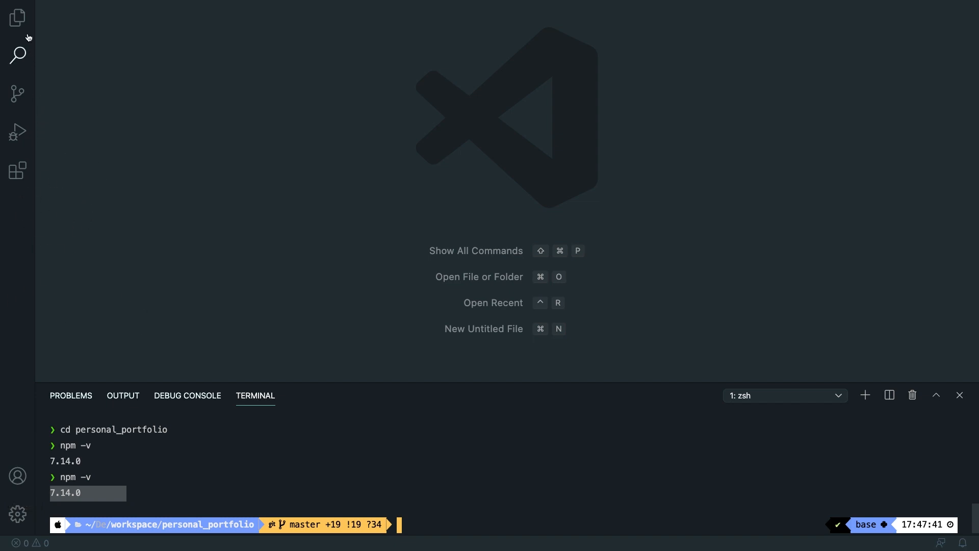
Open the personal_portfolio folder as the workspace from the Explorer
left_click(17, 17)
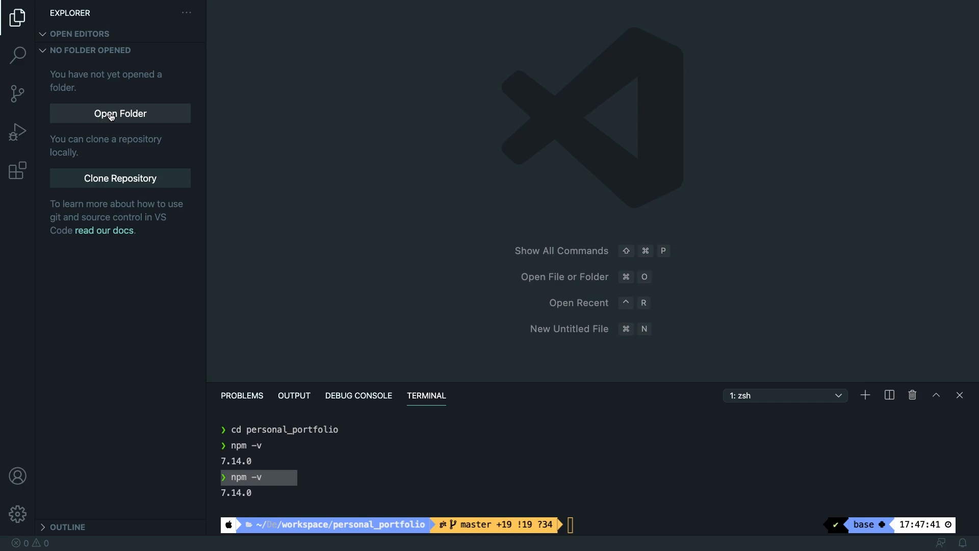
left_click(120, 114)
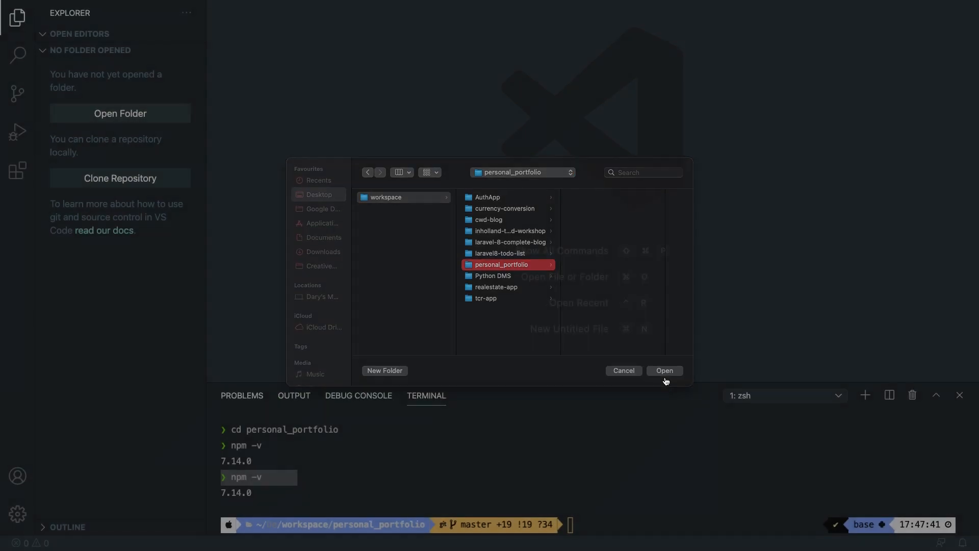
left_click(664, 370)
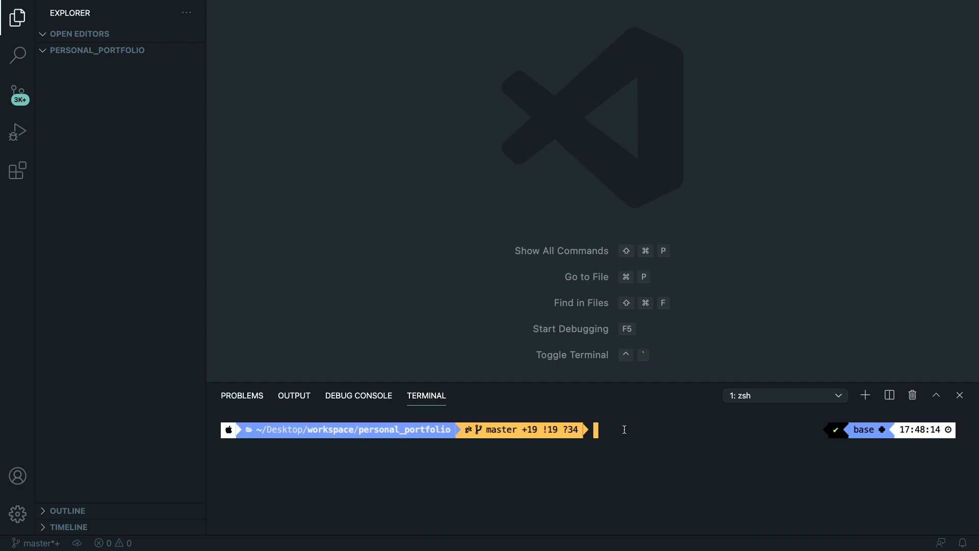
Type 'npm install -d tailwindcss@latest postcss@latest autoprefixer@latest' in the terminal
type("np")
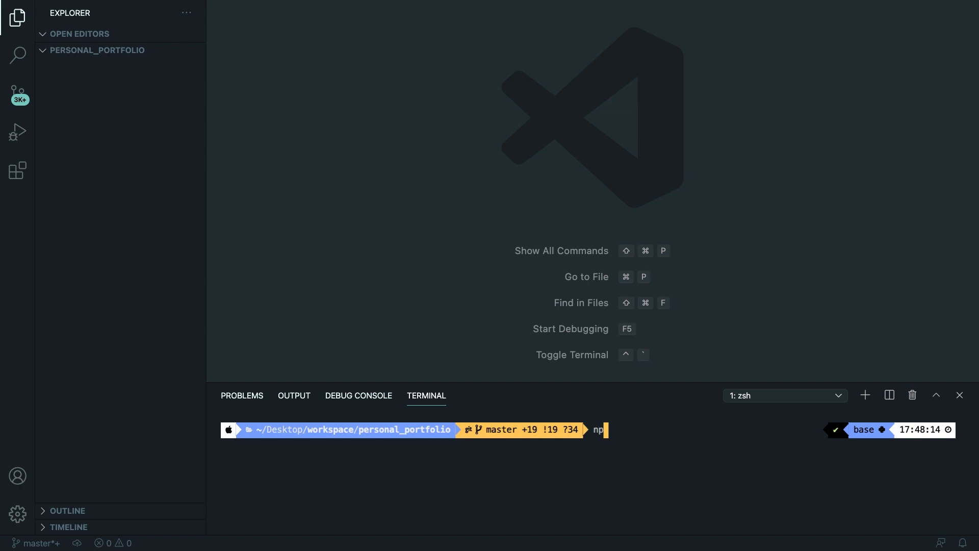
type("m install")
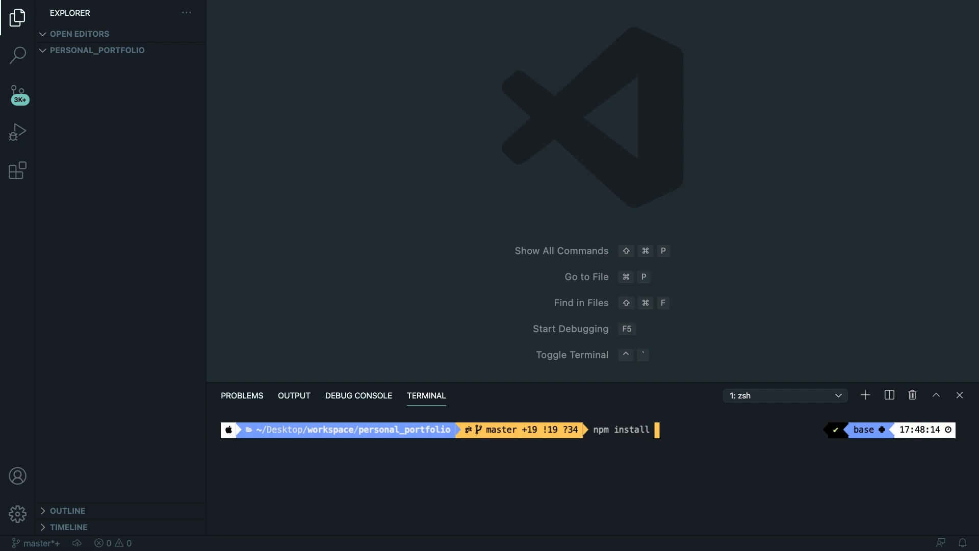
type("-d")
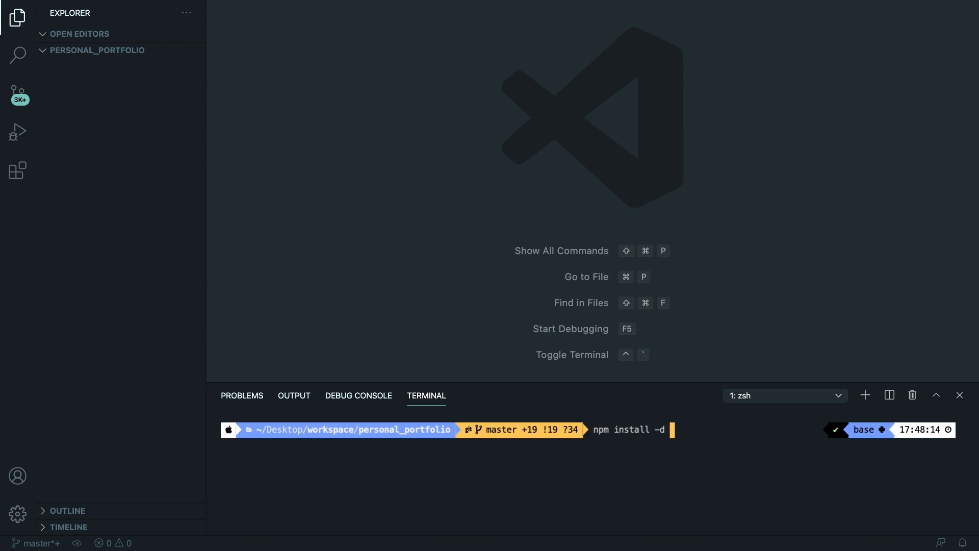
type("tail")
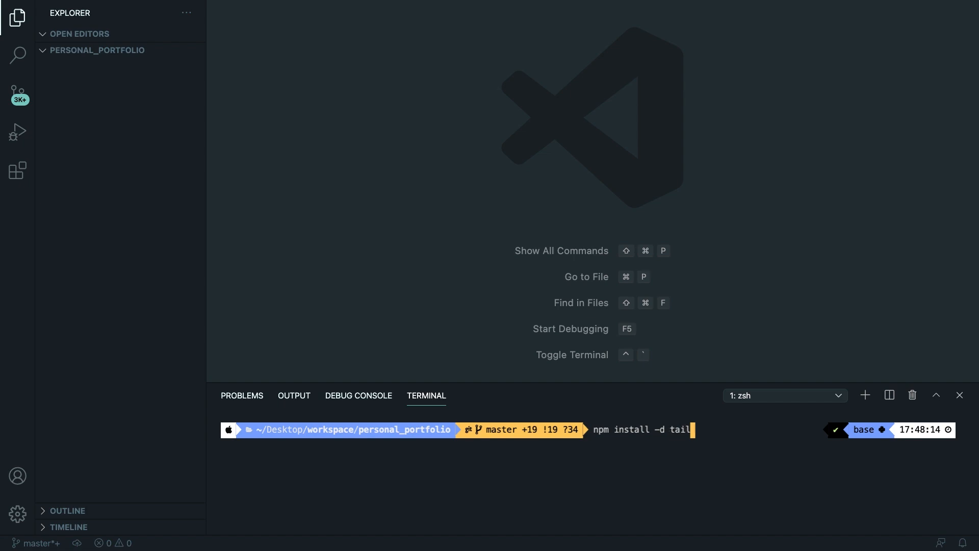
type("windcss")
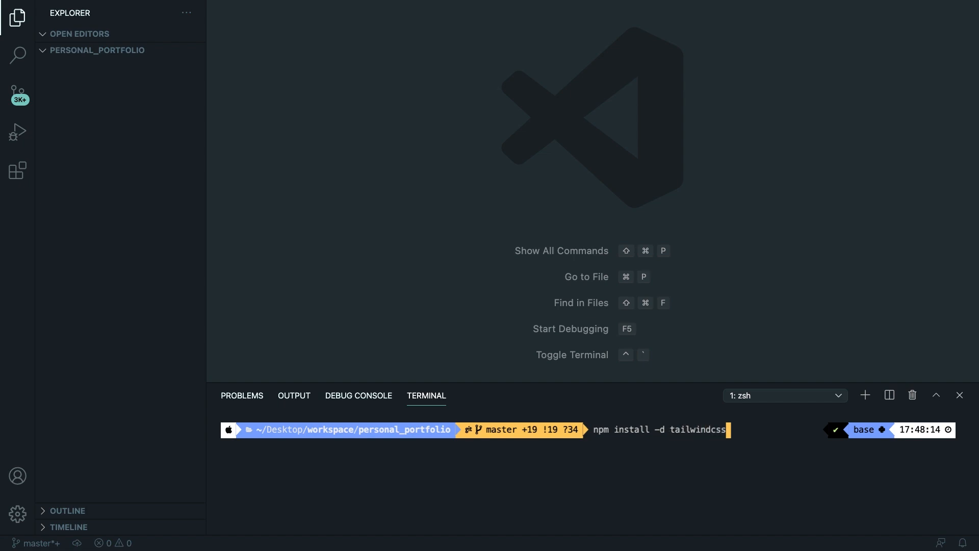
type("@")
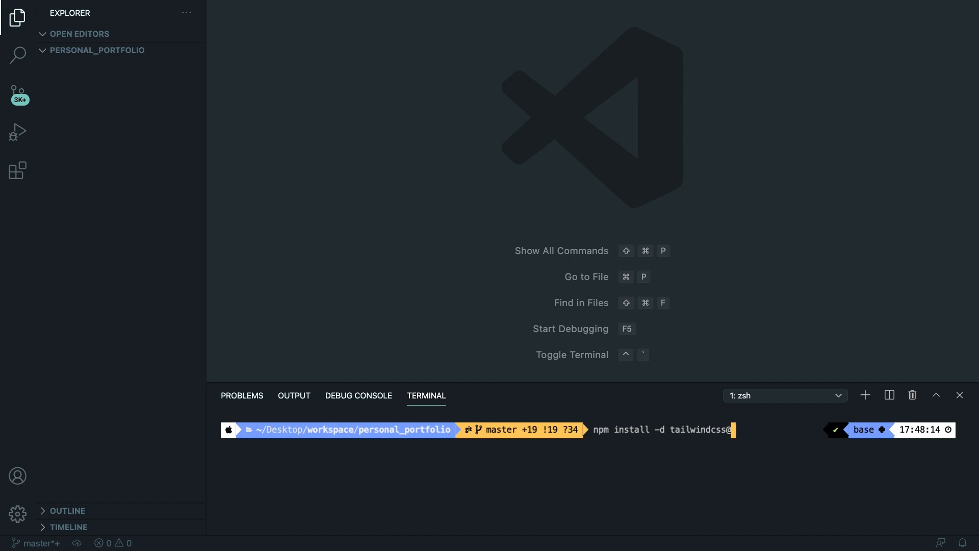
type("latest")
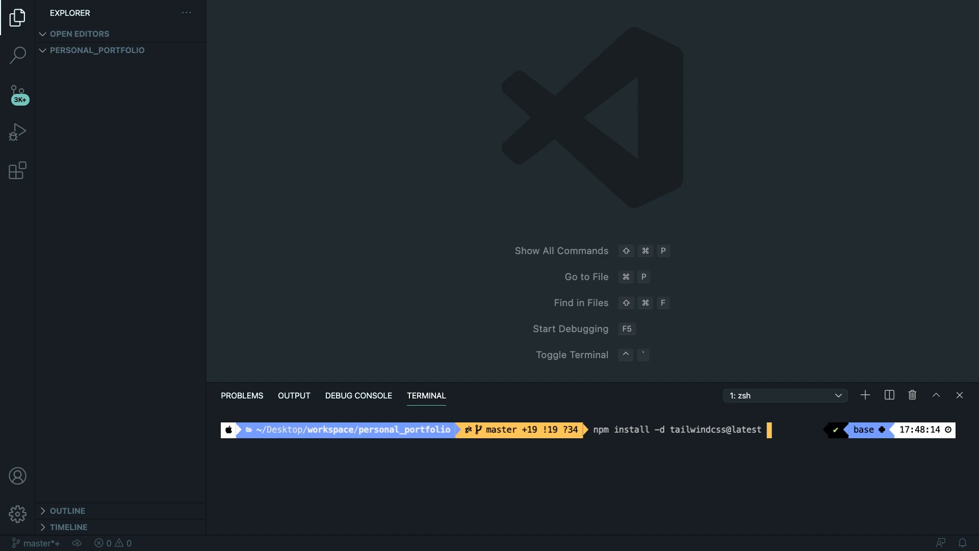
type("postcss")
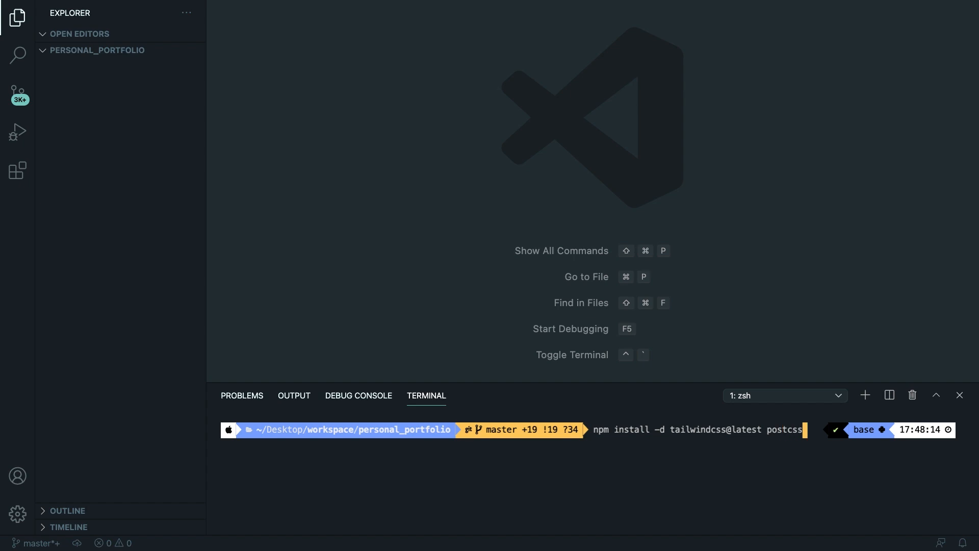
type("@latest")
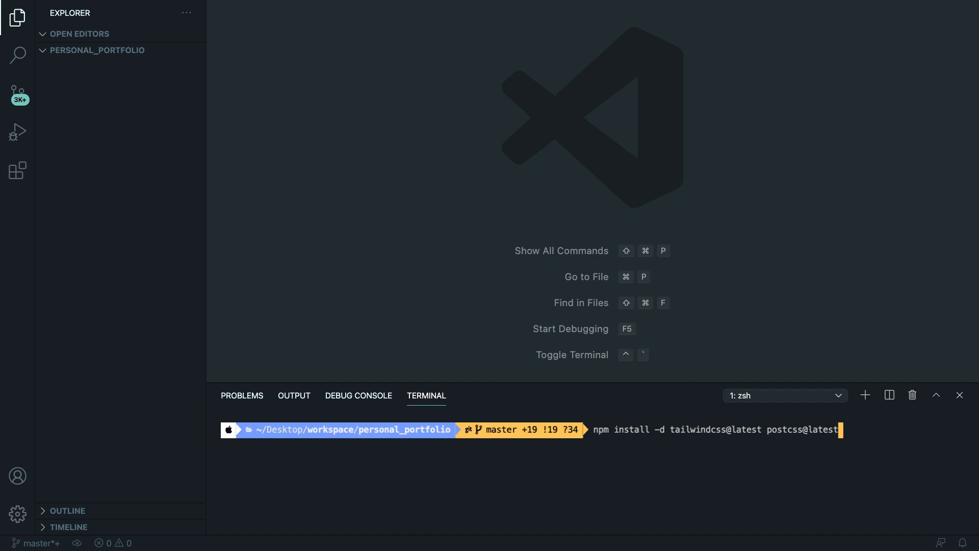
type("autop")
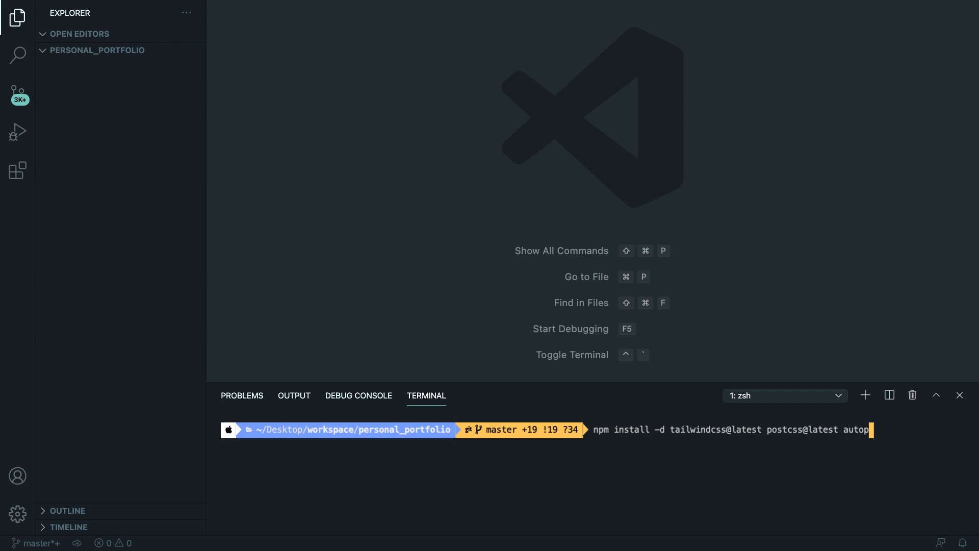
type("refixer")
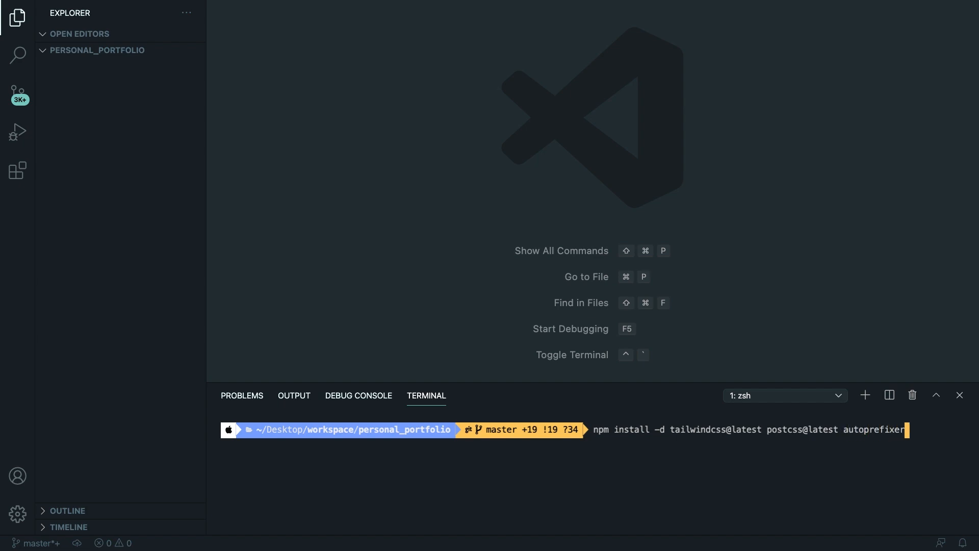
type("@latest")
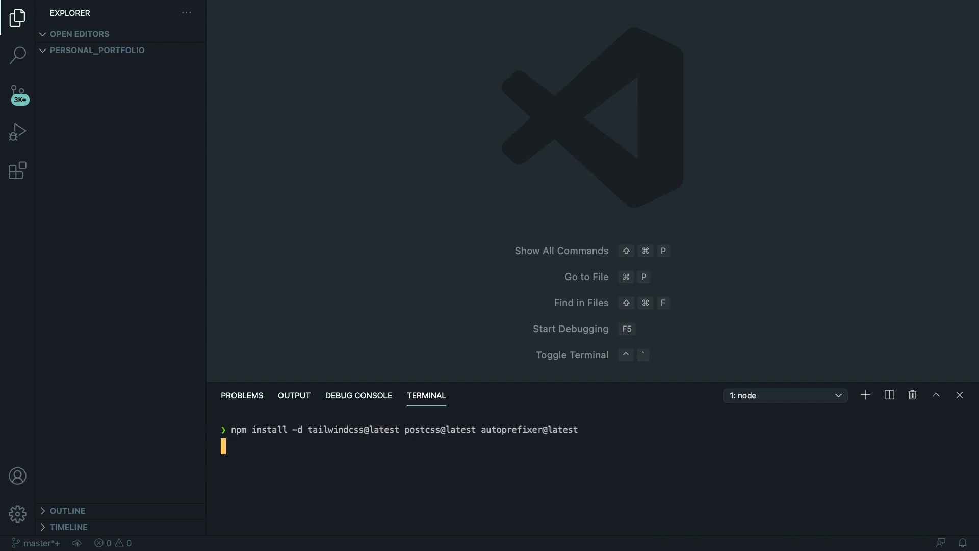
Run the Tailwind, PostCSS and Autoprefixer install and dismiss the git warning notification
key("Return")
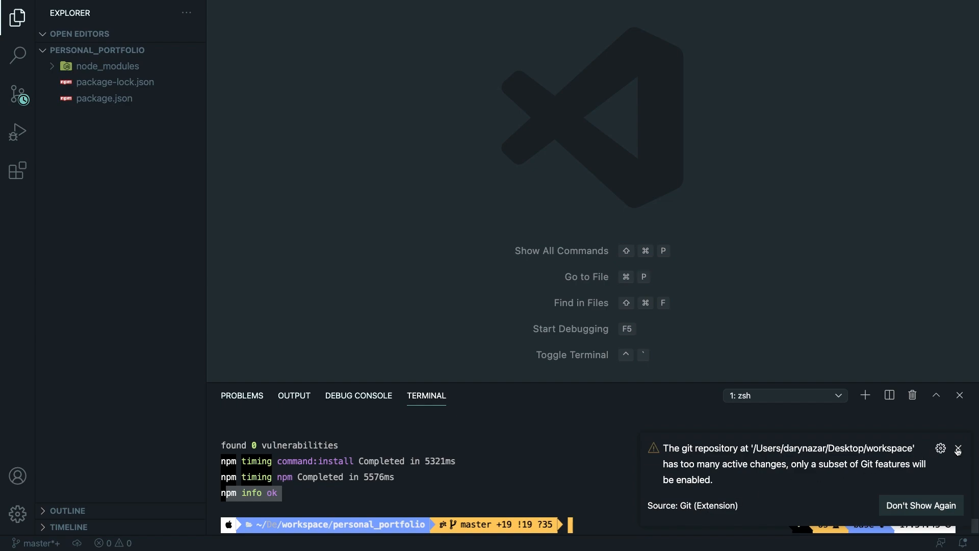
left_click(959, 448)
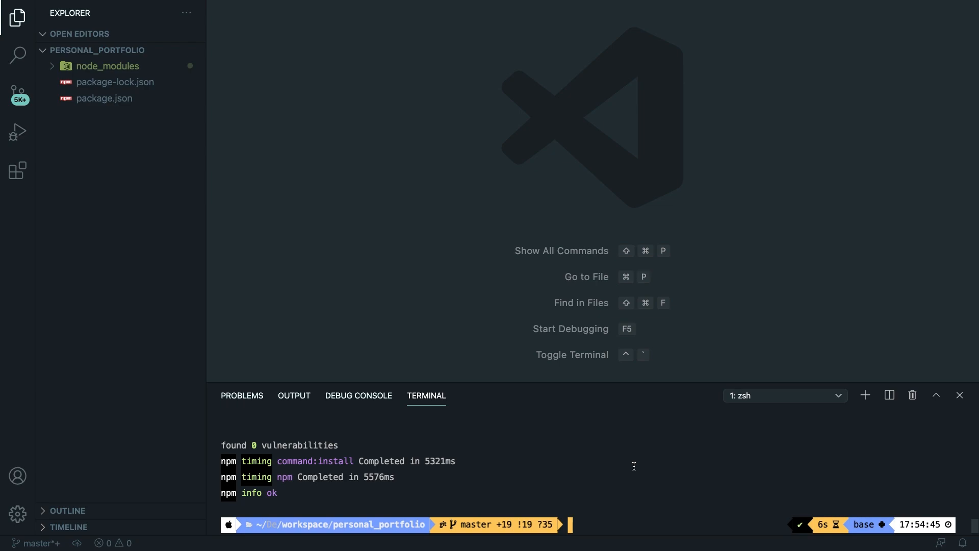
mouse_move(77, 76)
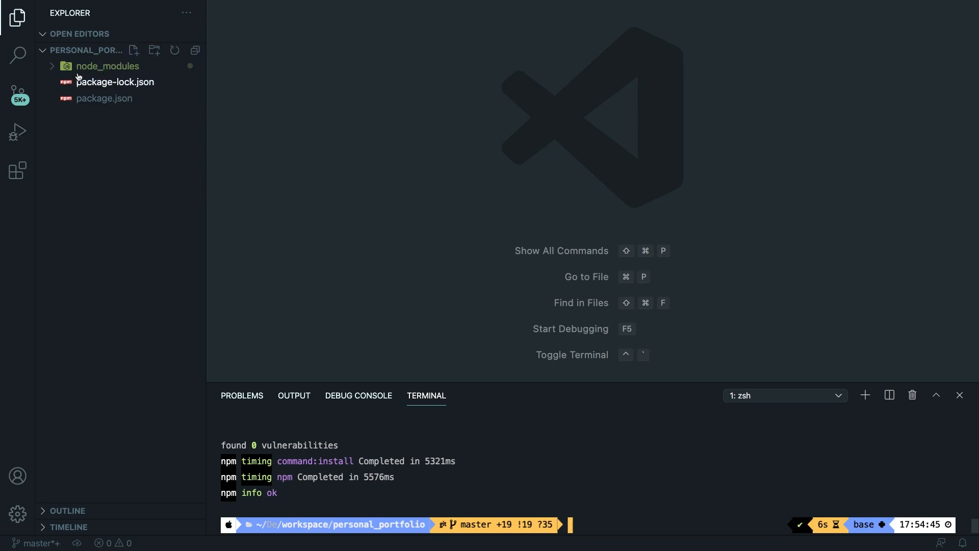
mouse_move(105, 83)
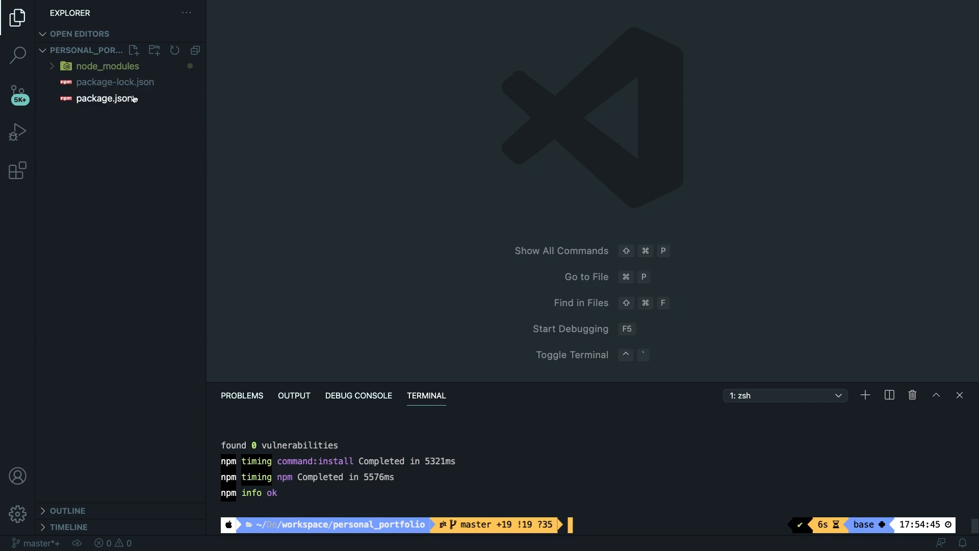
mouse_move(144, 157)
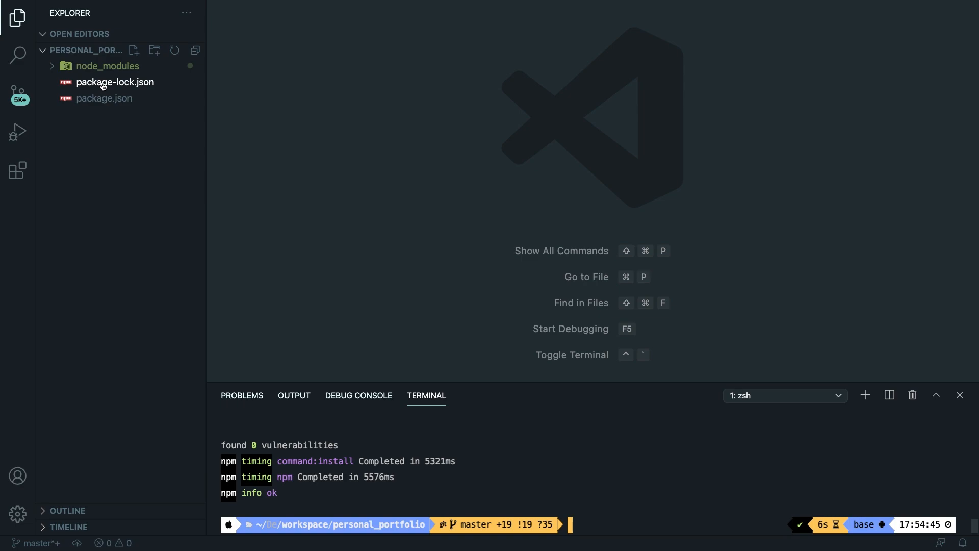
mouse_move(114, 82)
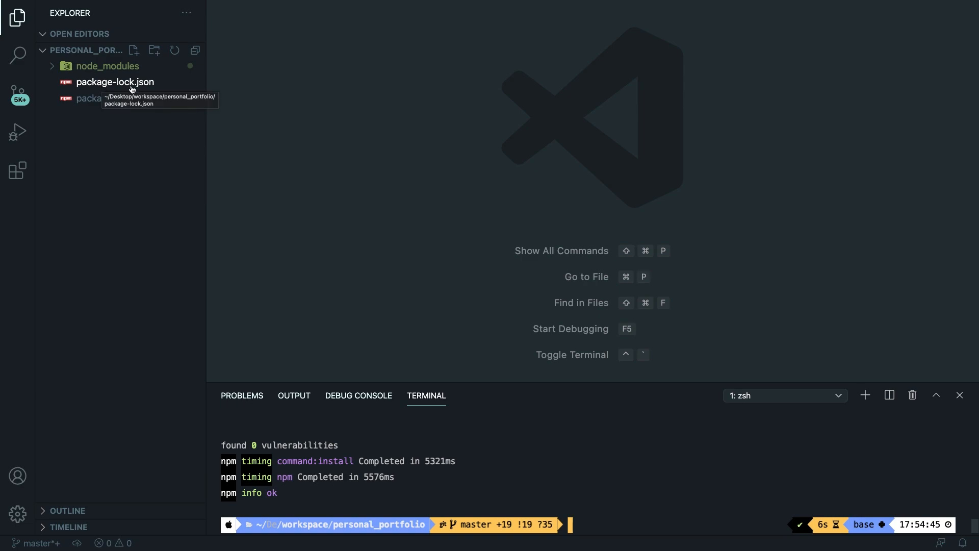
mouse_move(152, 114)
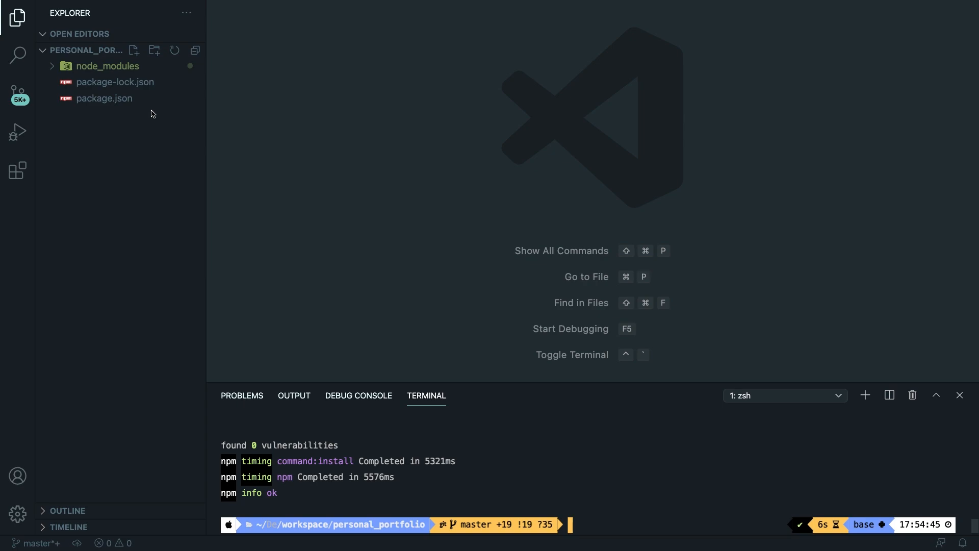
Open package.json and inspect the autoprefixer ^10.2.5 and postcss ^8.3.0 entries
left_click(104, 98)
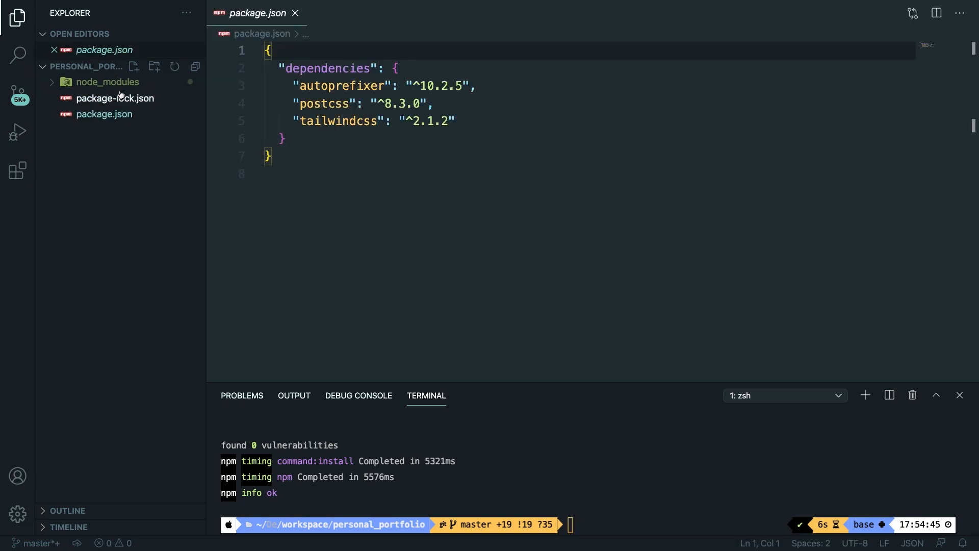
mouse_move(114, 98)
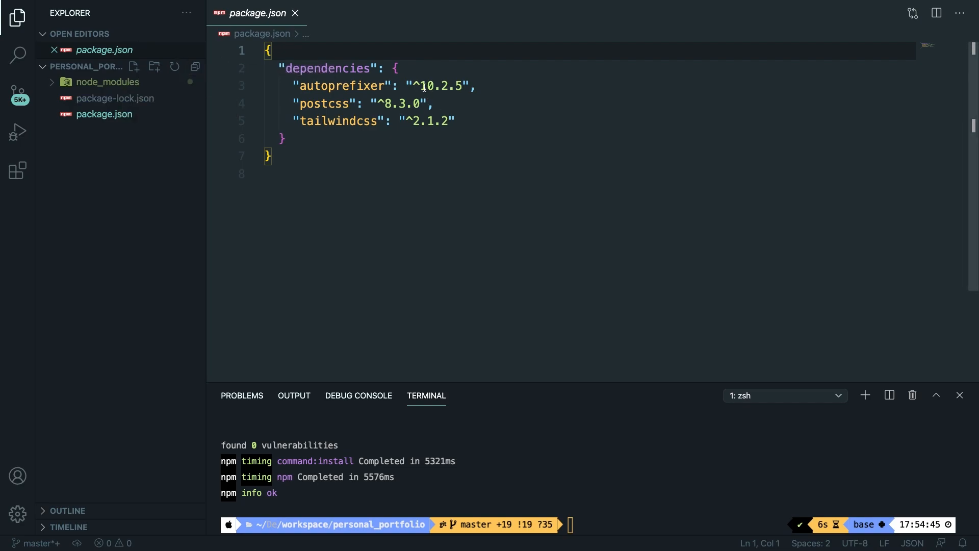
left_click(324, 104)
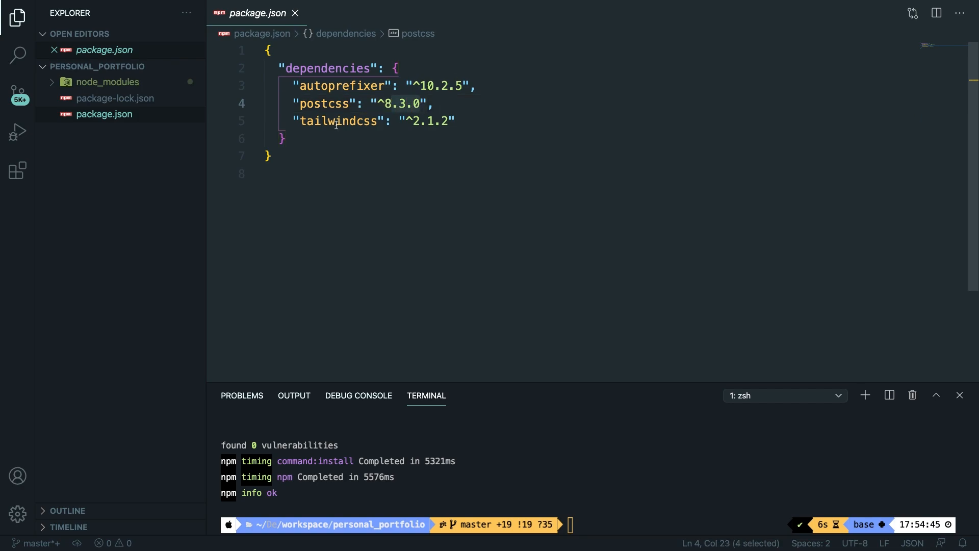
left_click(431, 120)
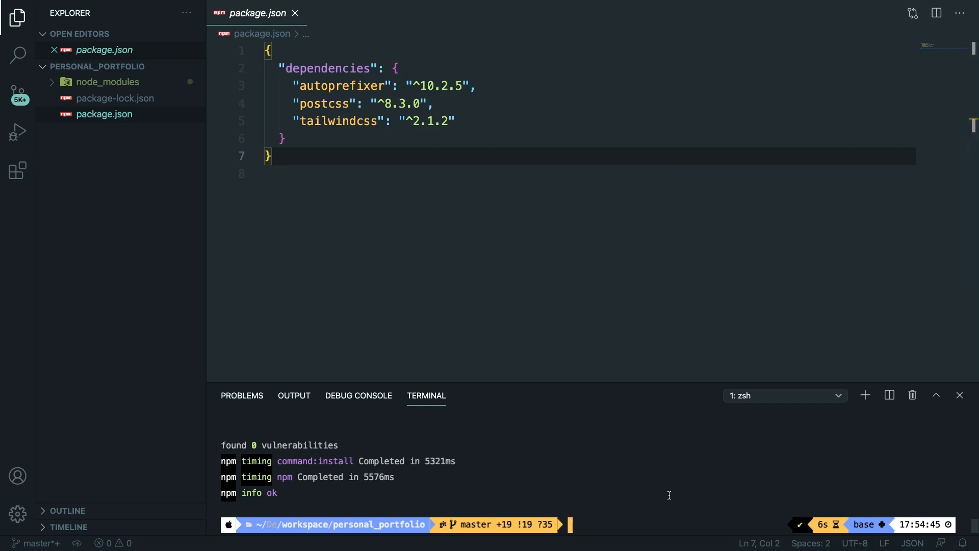
Run npx tailwindcss init and open the generated tailwind.config.js with its default settings
type("npx tailwindc")
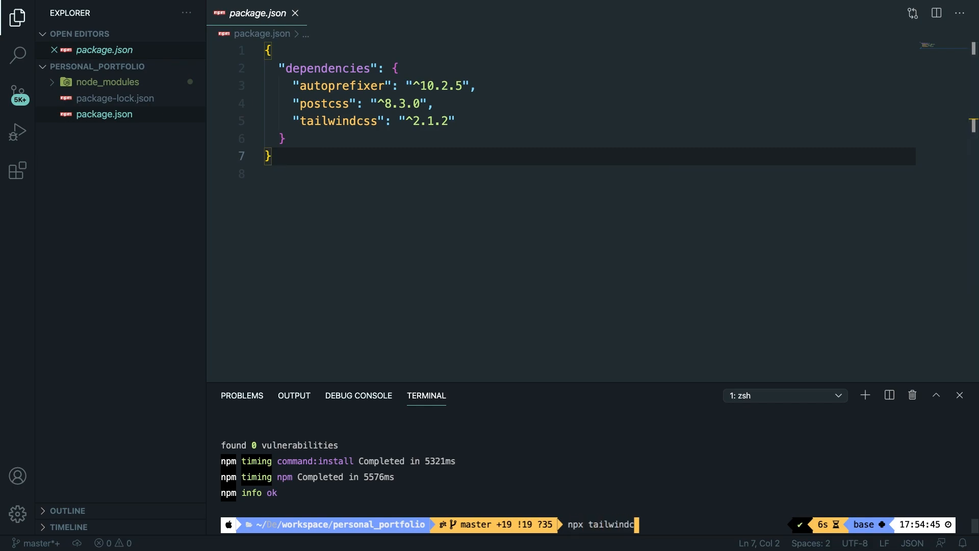
type("ss init")
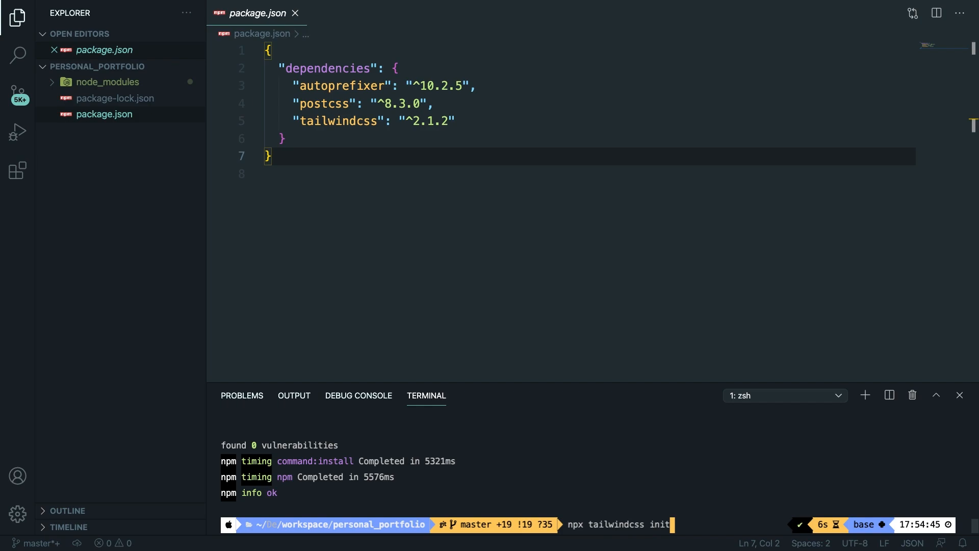
key("Return")
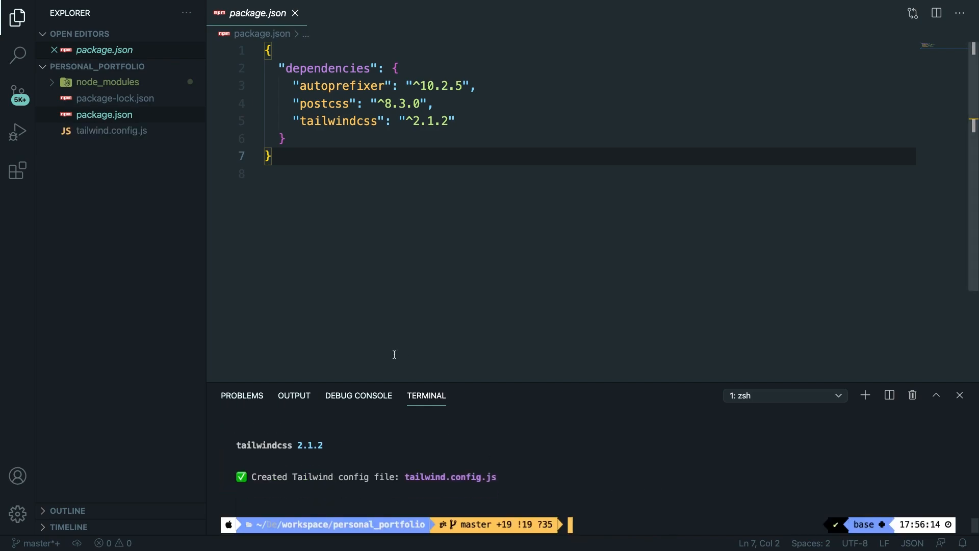
left_click(111, 130)
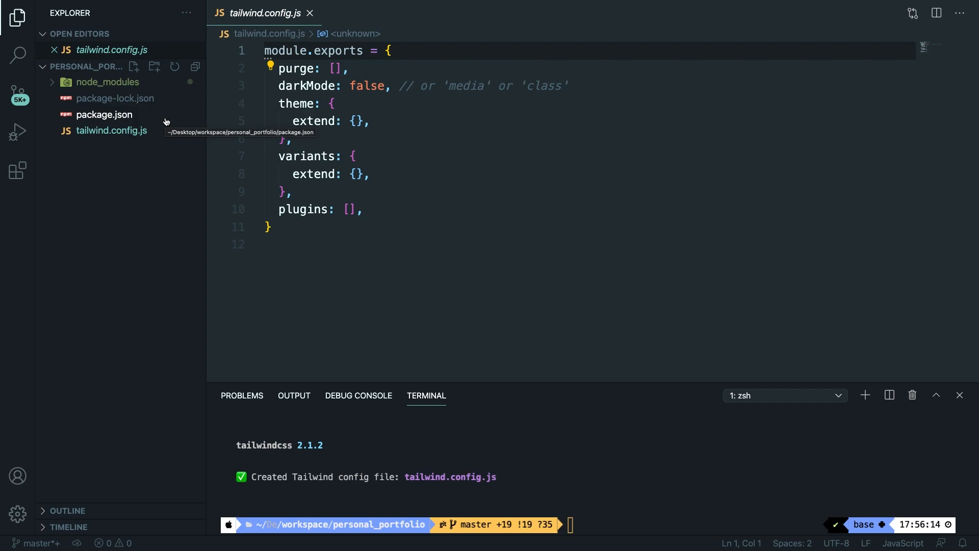
mouse_move(103, 79)
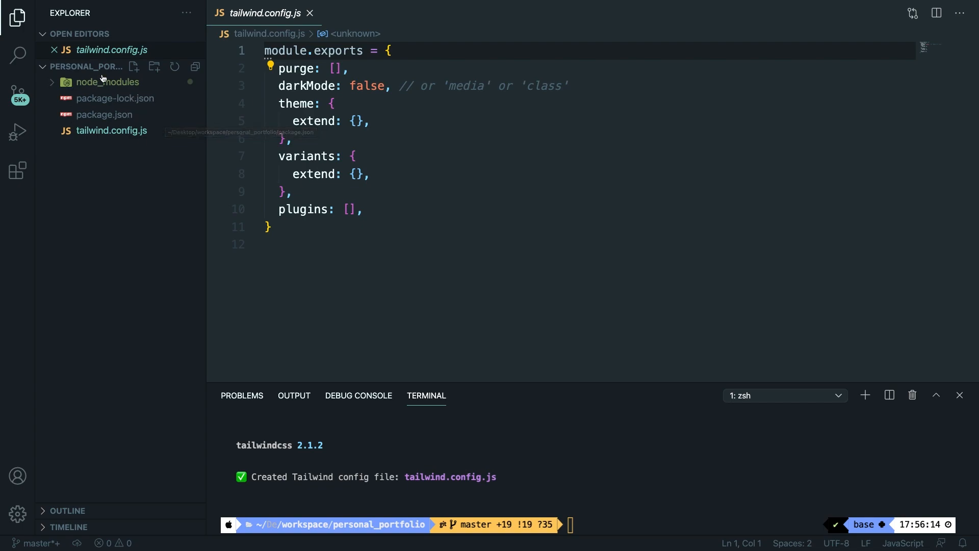
left_click(133, 67)
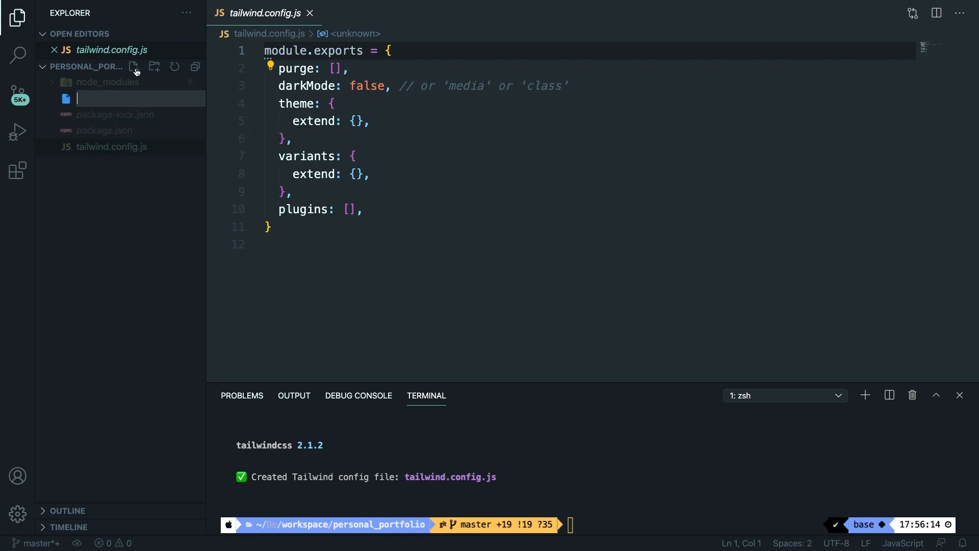
type("style.css")
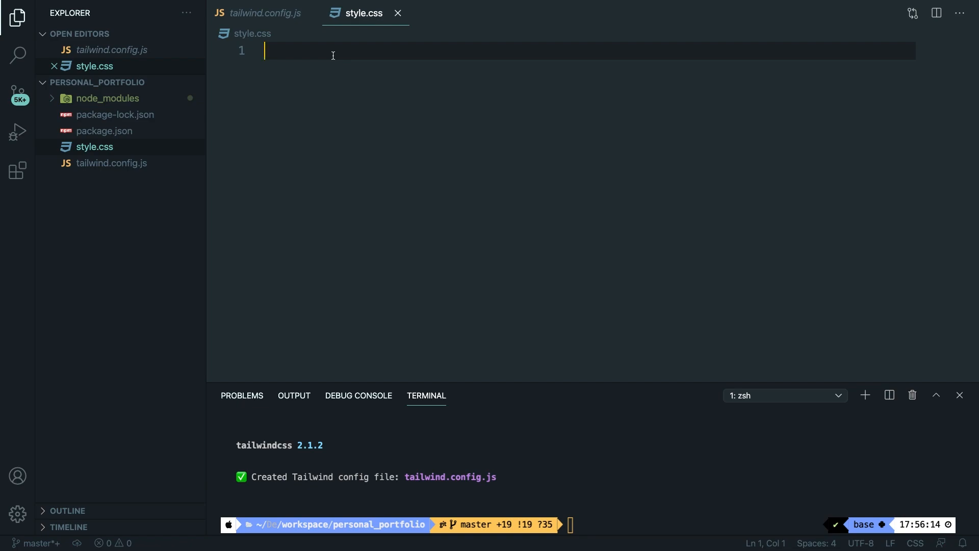
type("@tailwind base;")
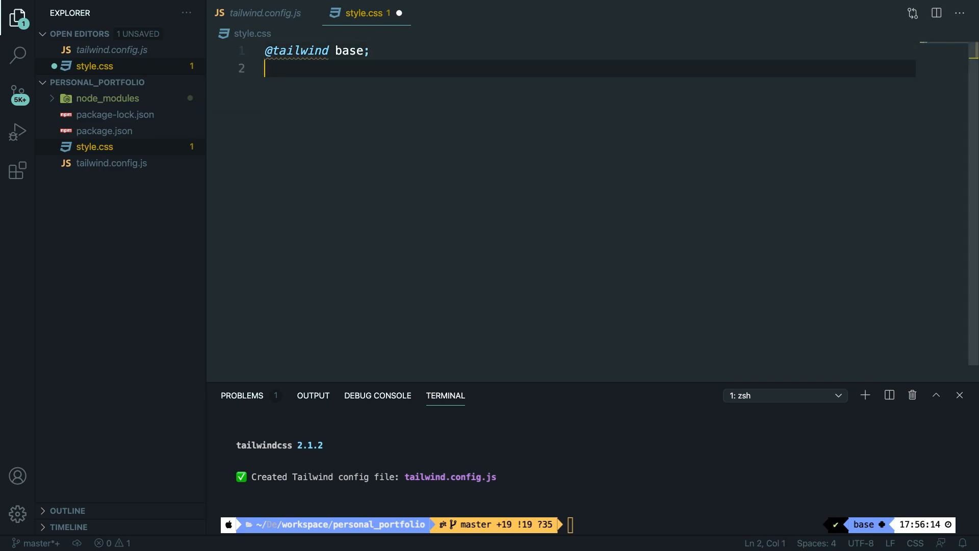
type("@tailwin")
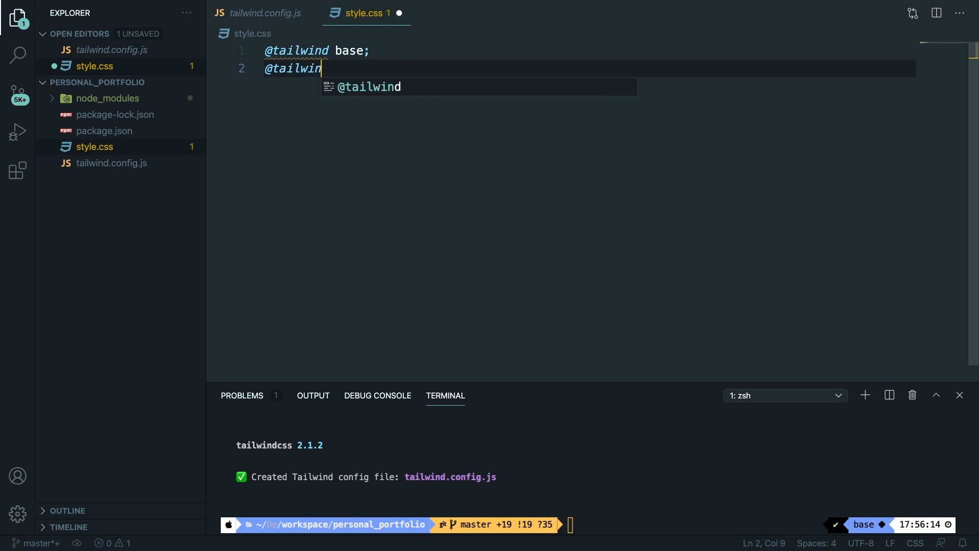
type("co")
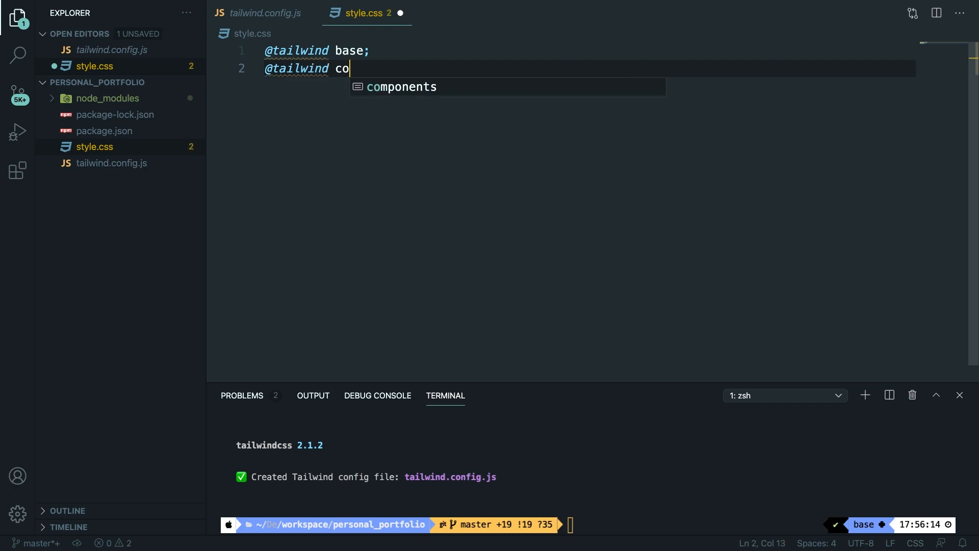
key("Enter")
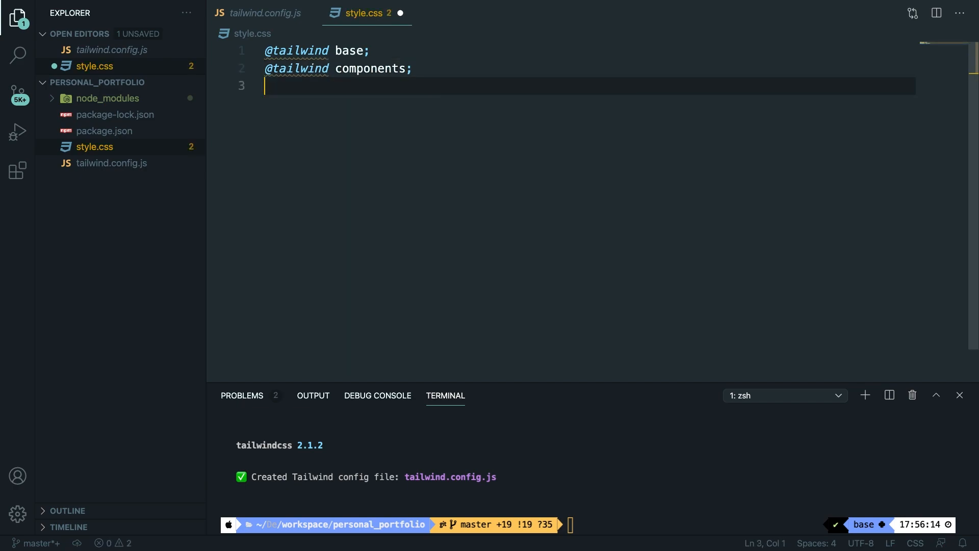
type("@tailwind")
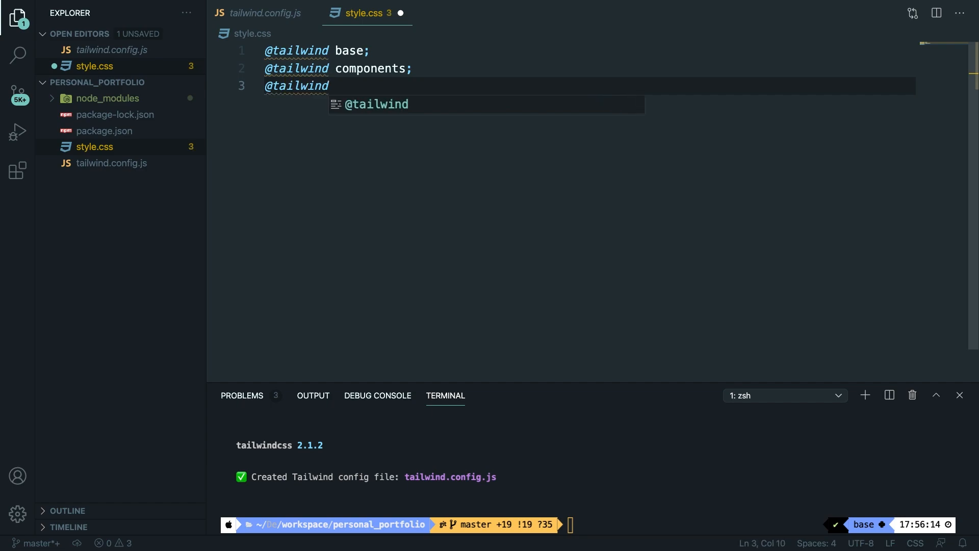
type("utilities;")
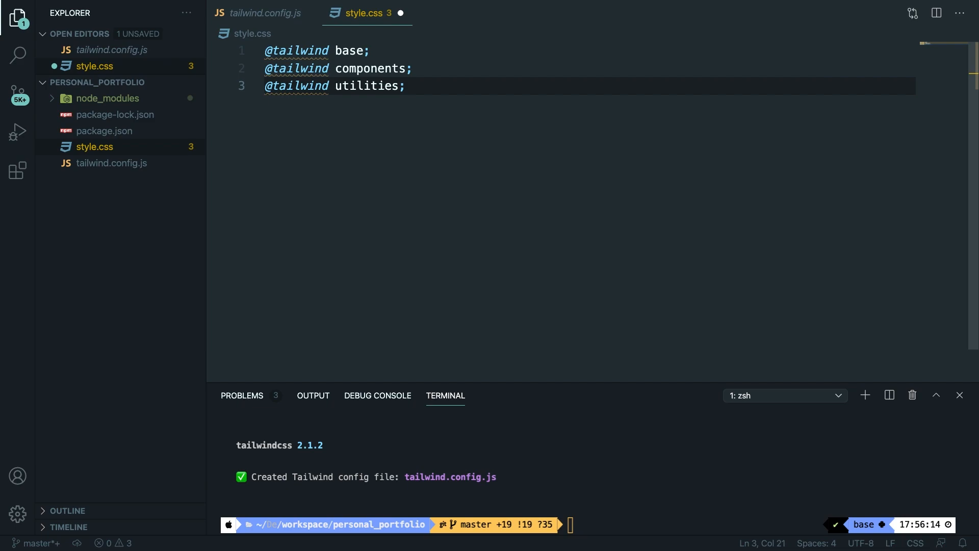
left_click(361, 86)
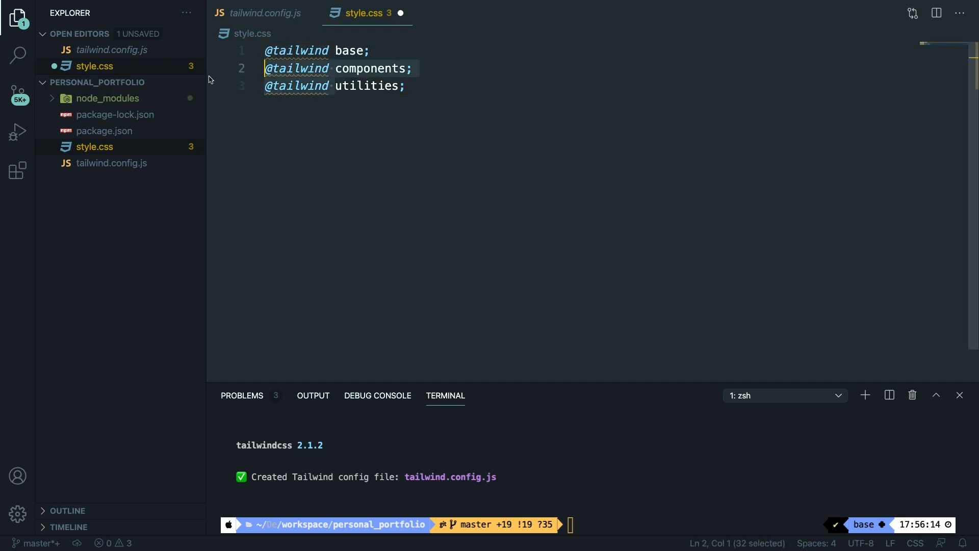
mouse_move(102, 77)
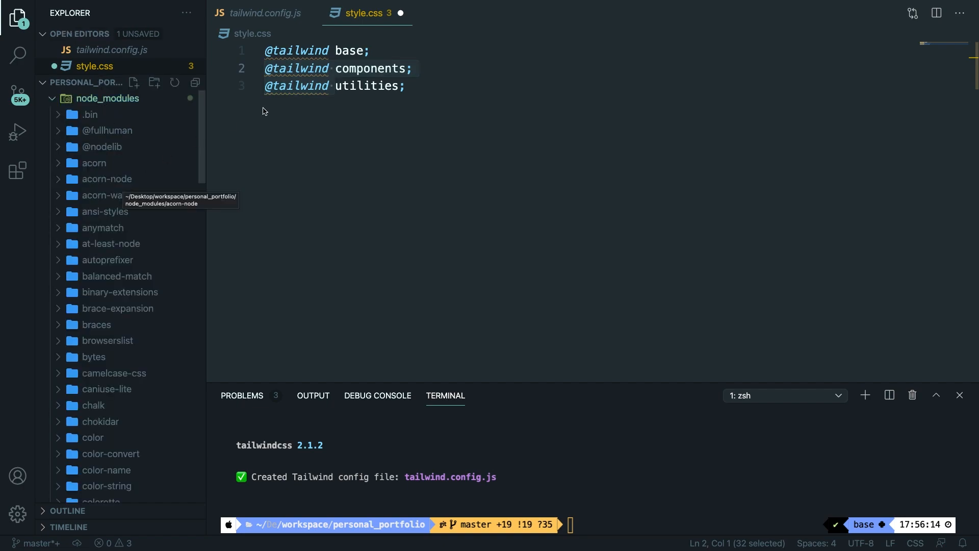
scroll("down", 3)
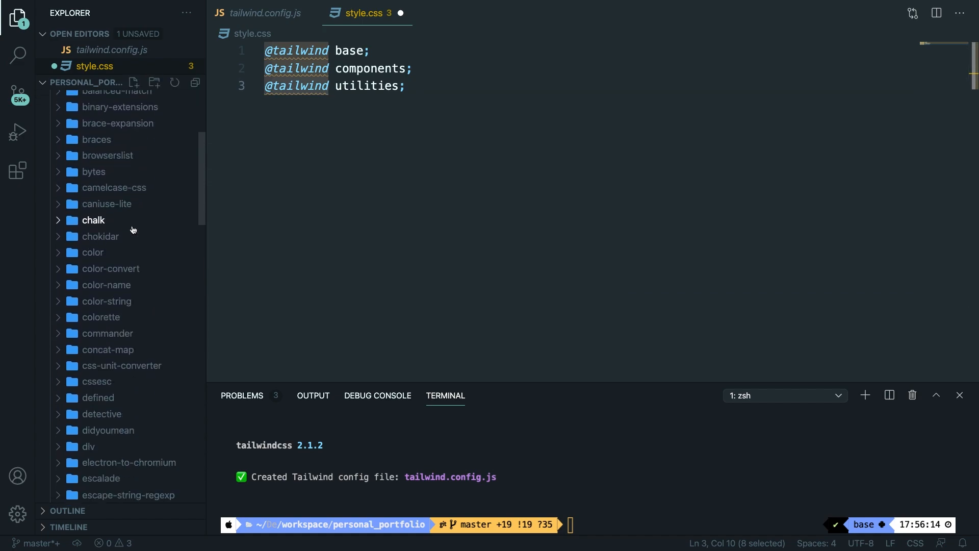
scroll("down", 3)
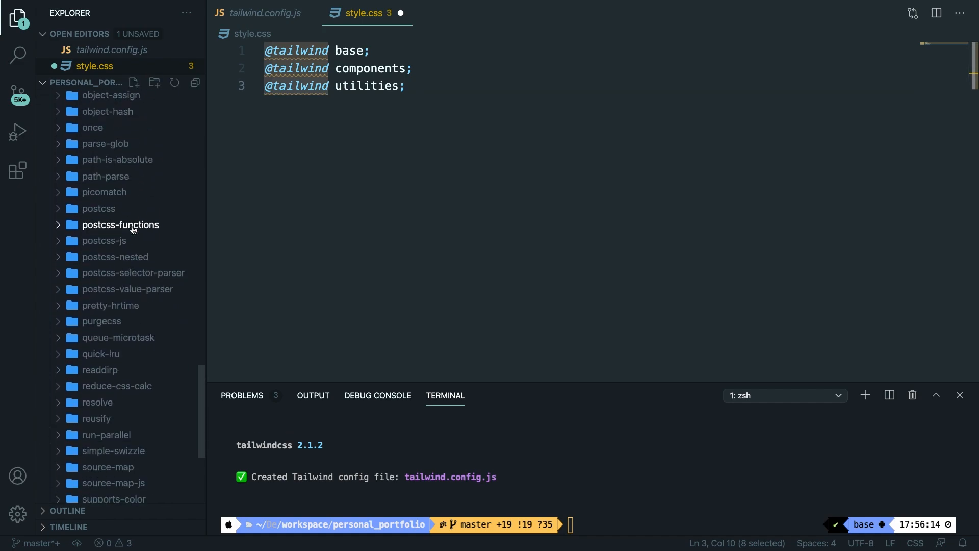
left_click(105, 316)
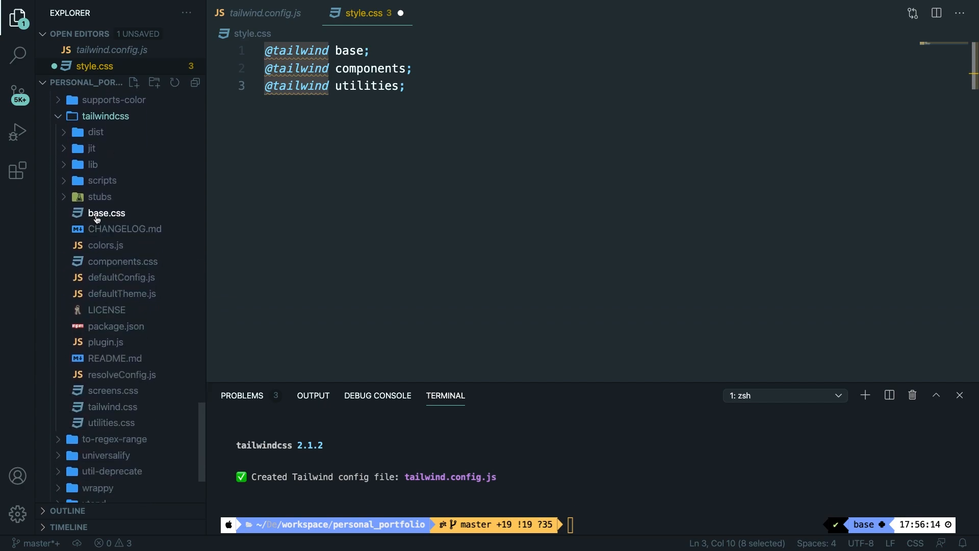
mouse_move(106, 215)
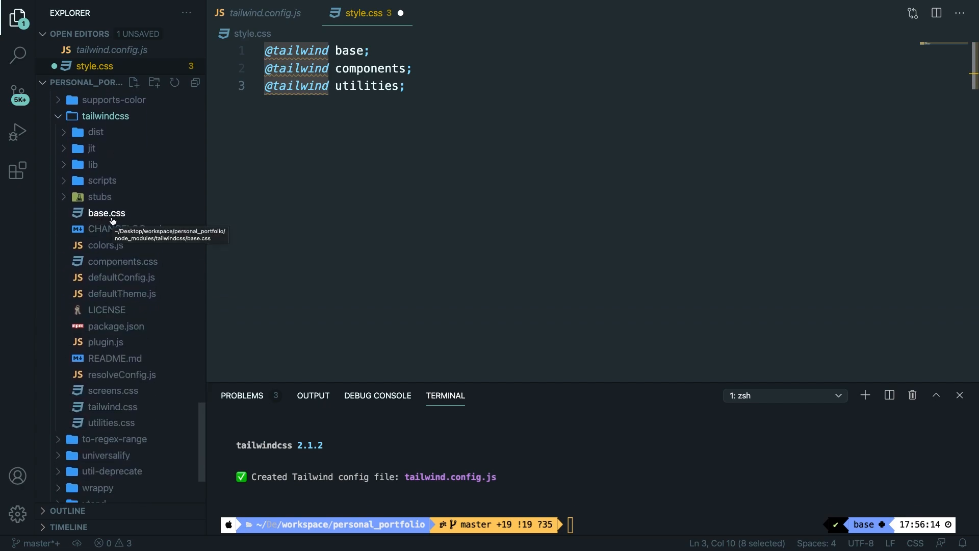
mouse_move(115, 423)
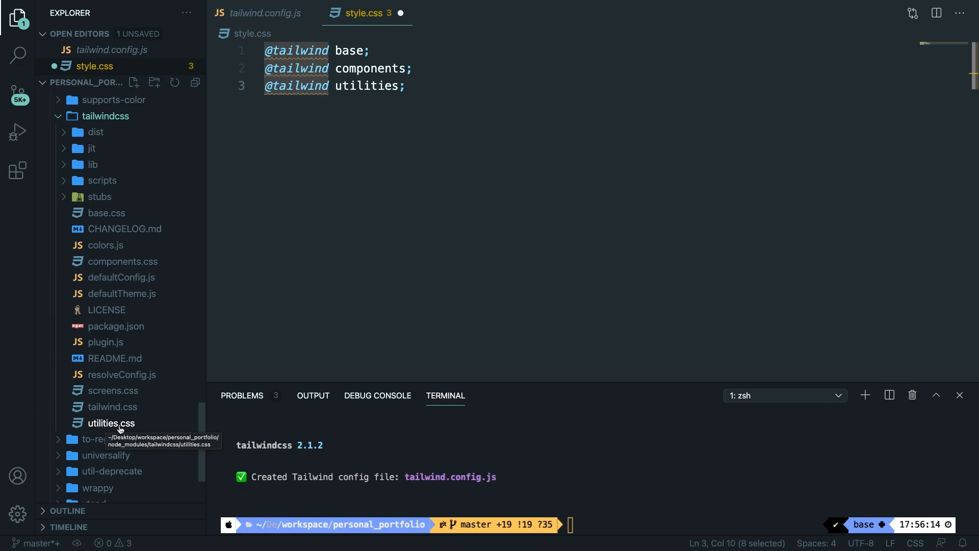
mouse_move(122, 261)
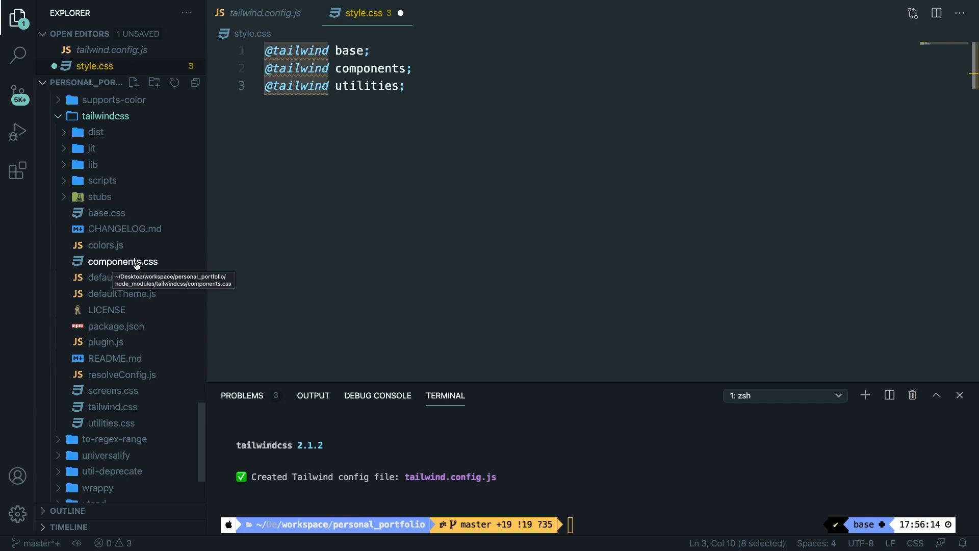
left_click(111, 98)
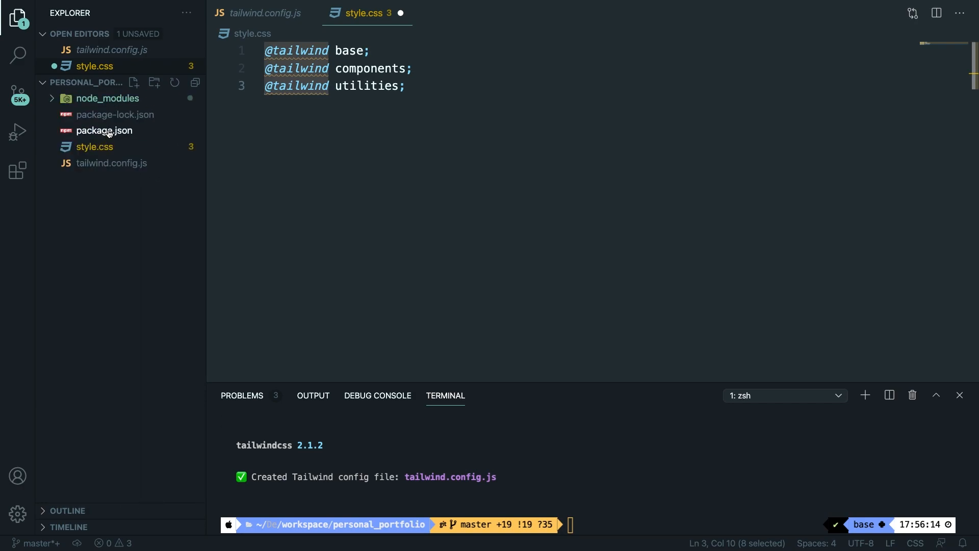
Add a "scripts" object after the dependencies block in package.json
left_click(104, 130)
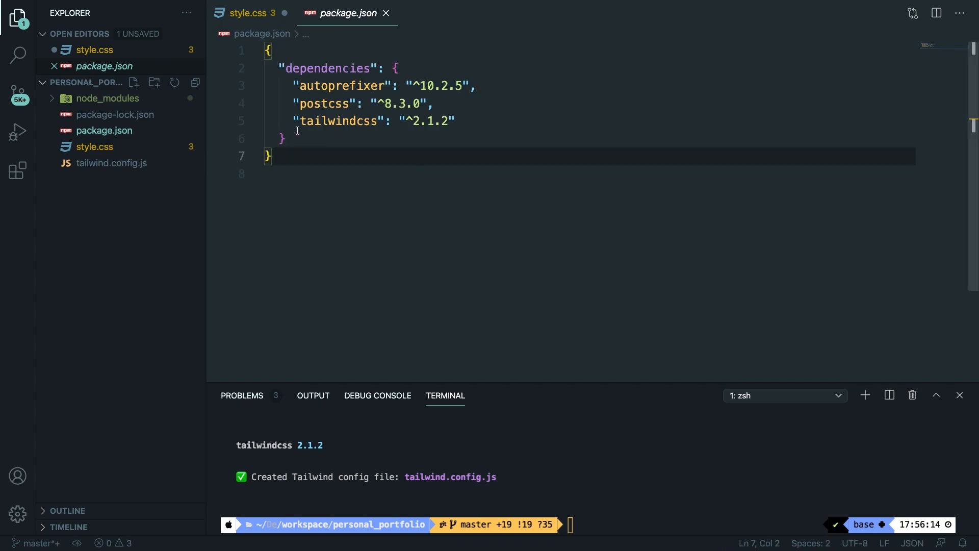
mouse_move(289, 77)
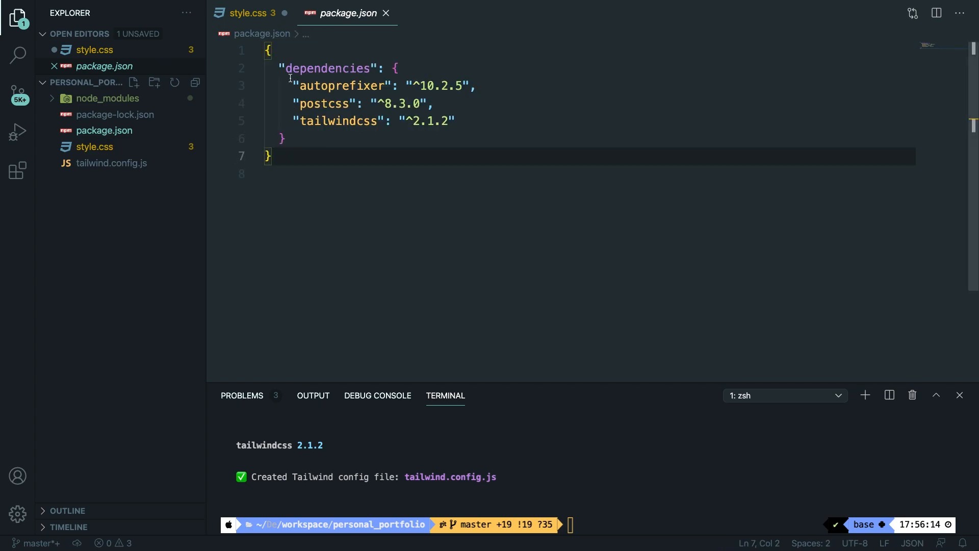
type(",")
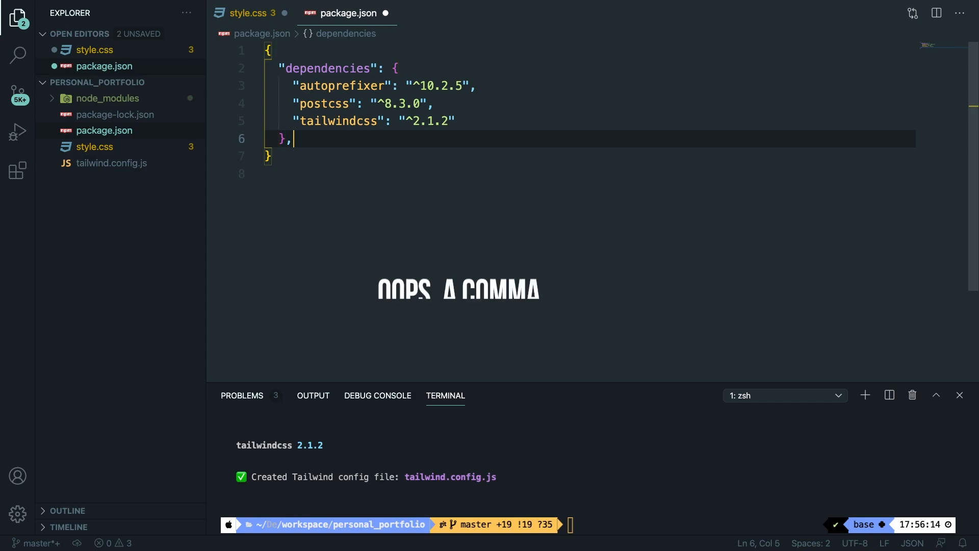
key("Enter")
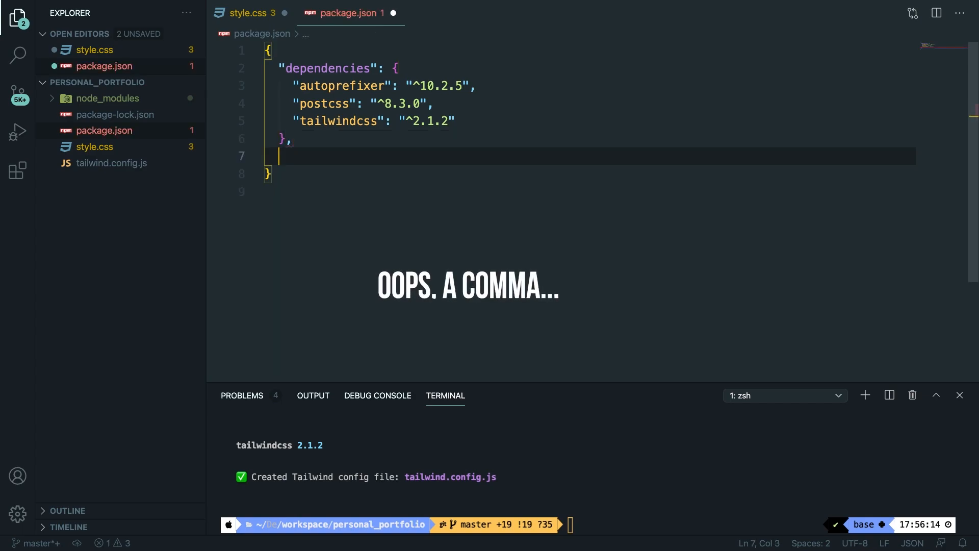
type("\"")
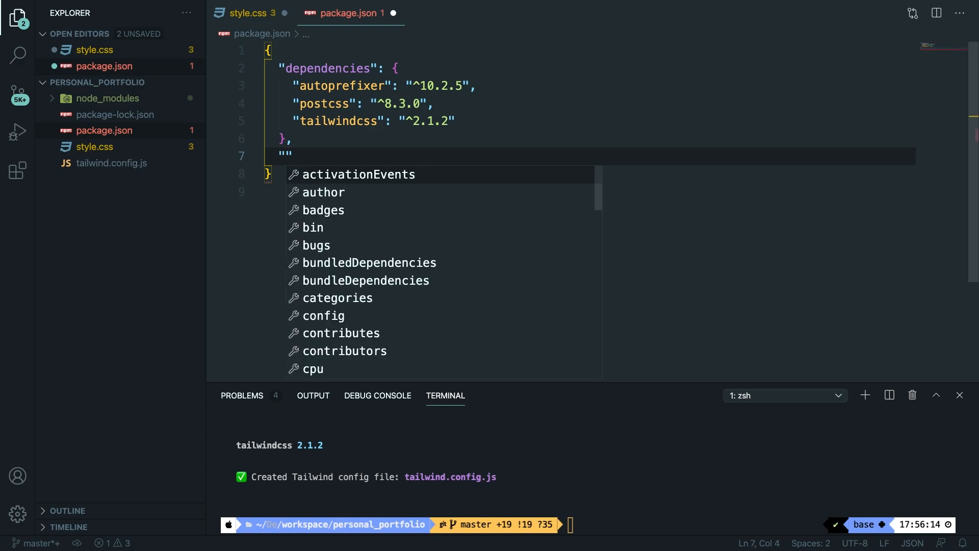
type("scripts")
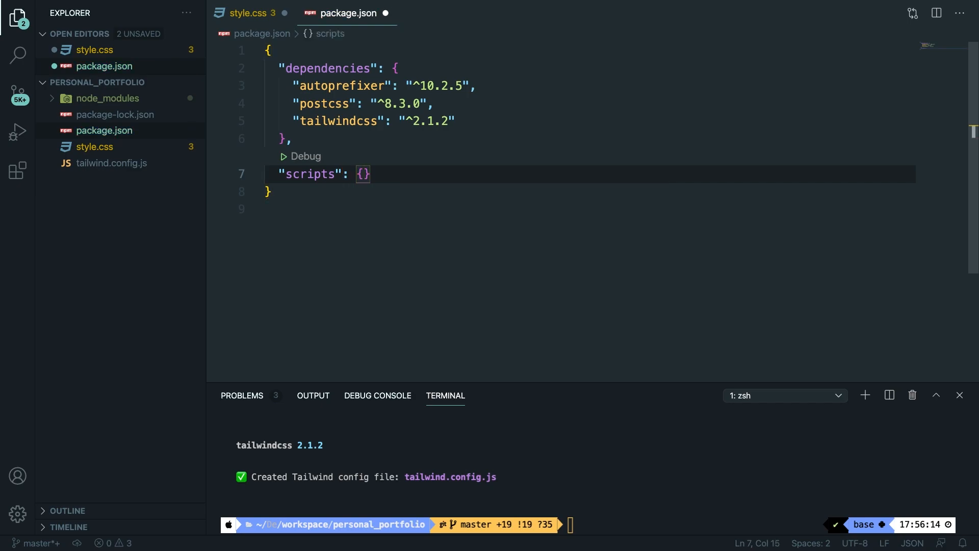
key("Enter")
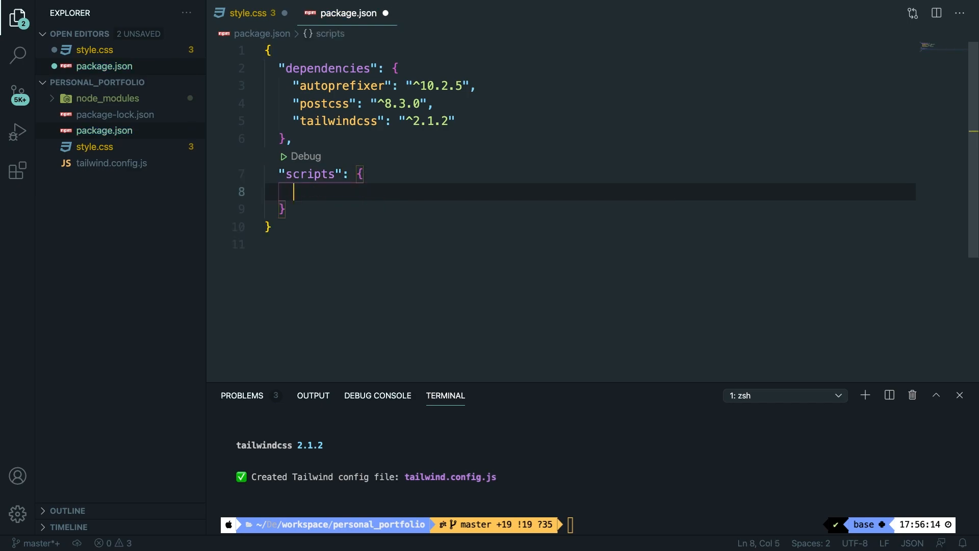
Define the build-css script as "tailwindcss build style.css -o css/style.css"
type("\"")
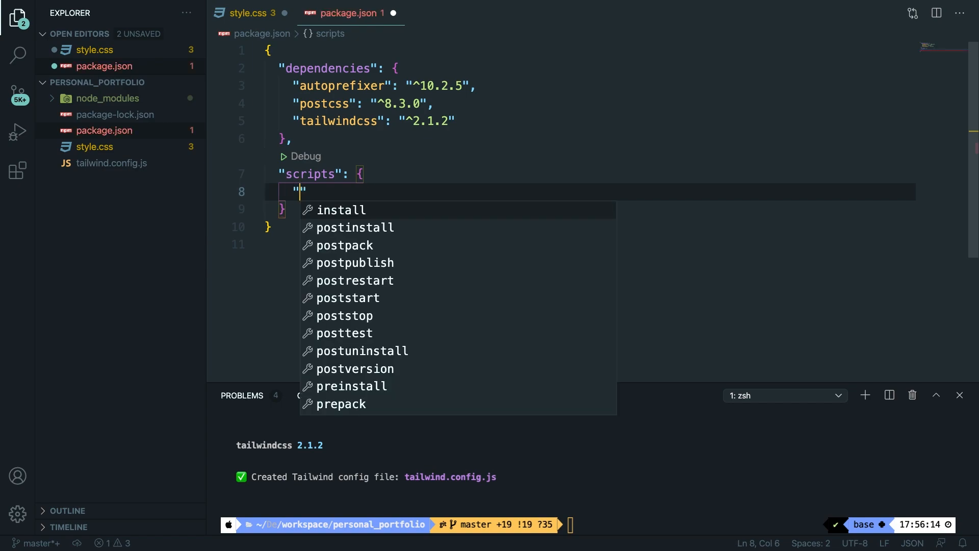
type("build-c")
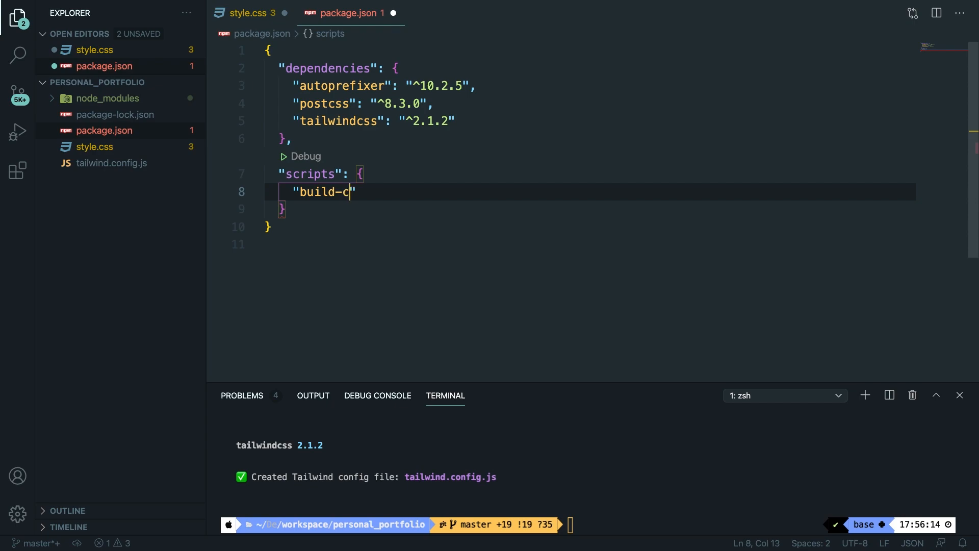
type("ss")
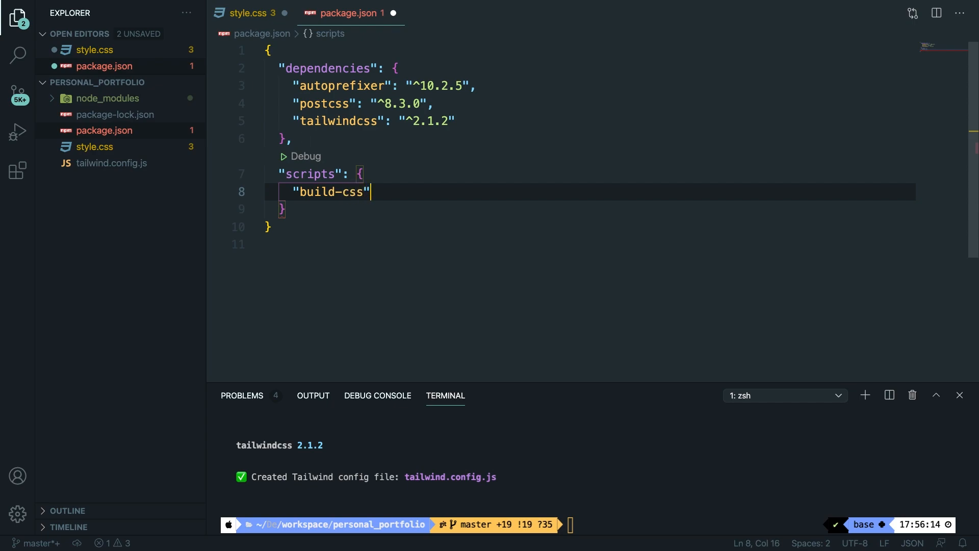
type(":")
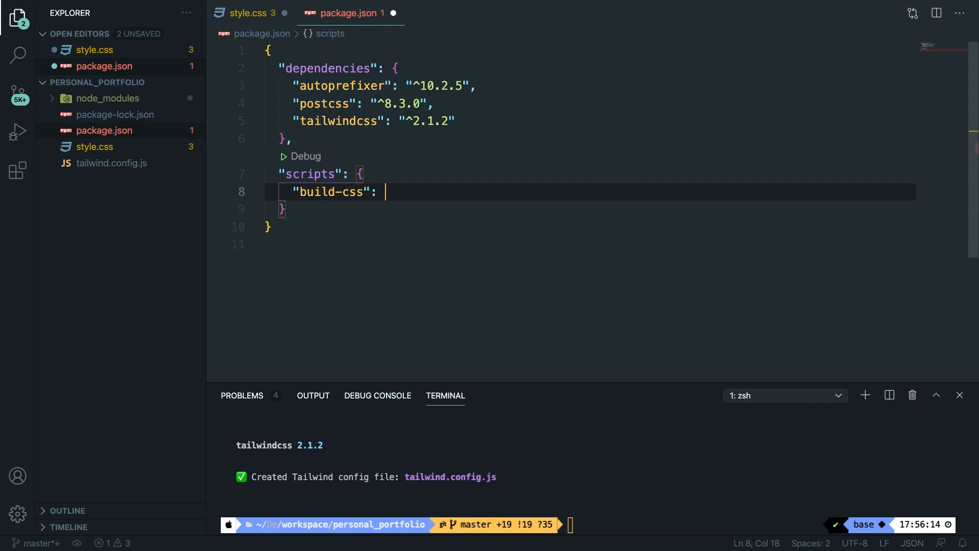
type("\"tailwindcss\"")
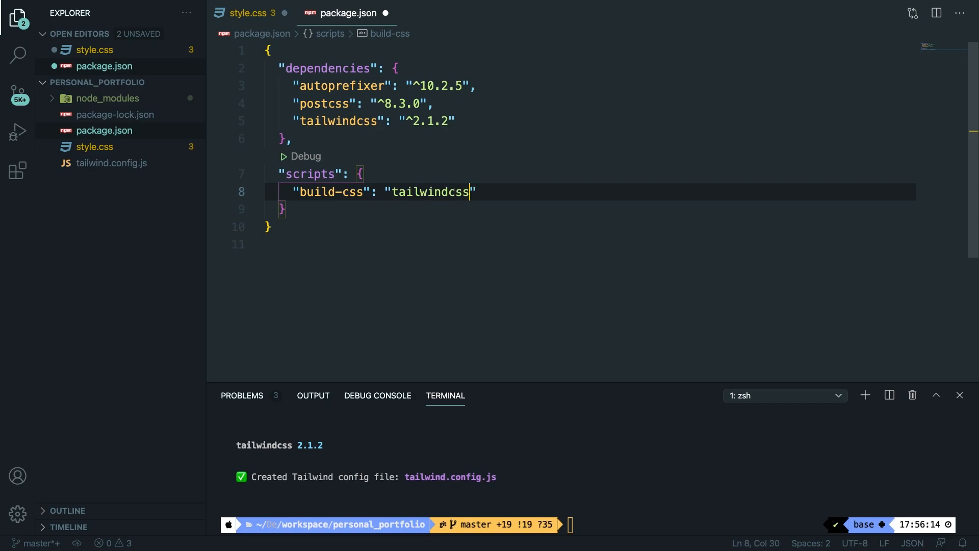
type("build")
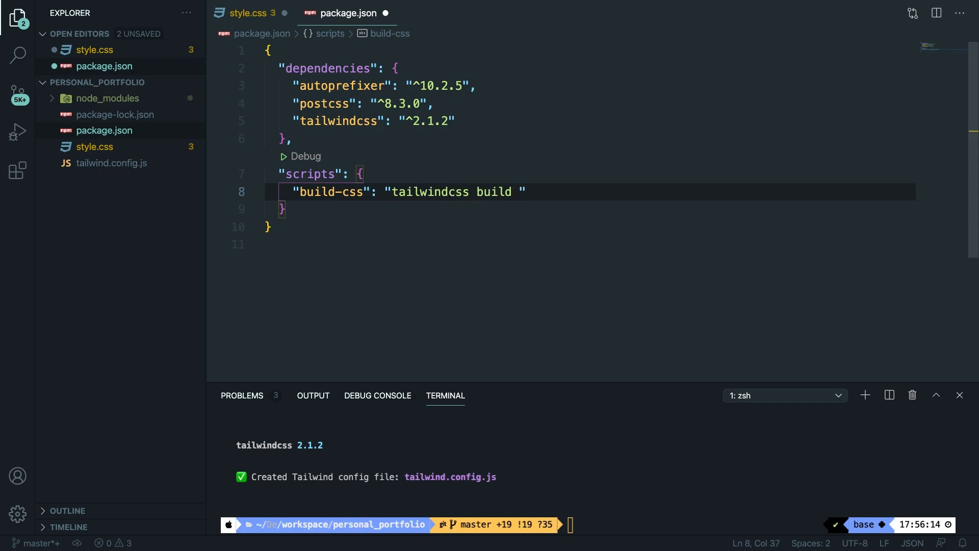
type("style.css")
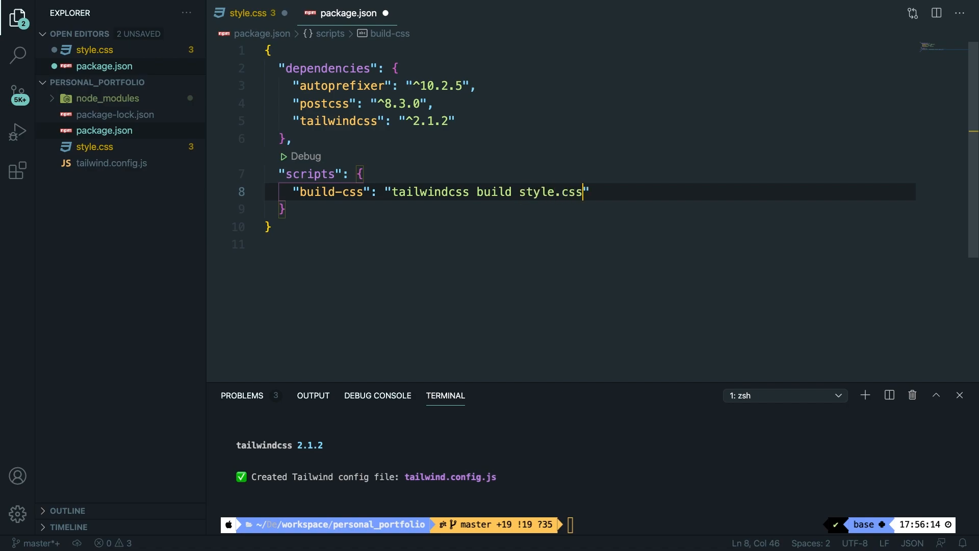
type("-o")
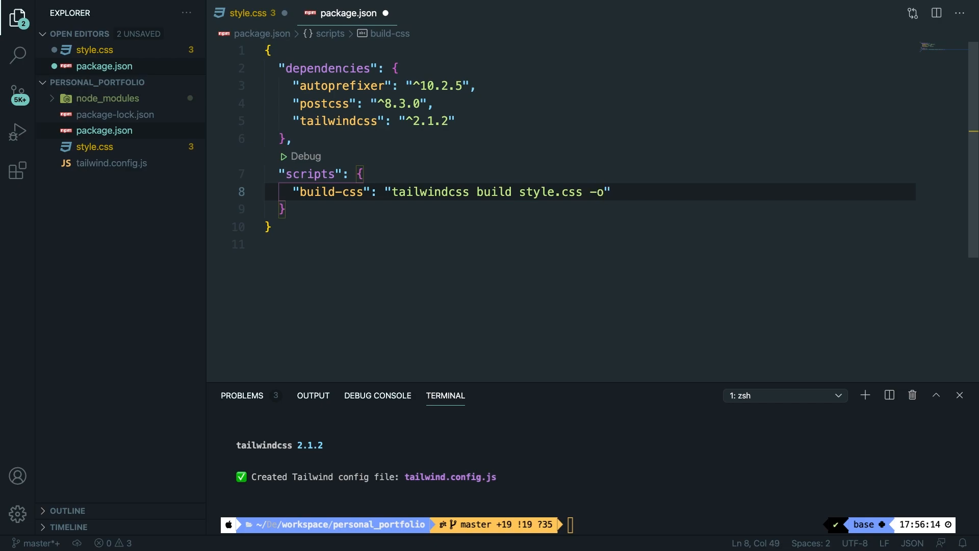
type("c")
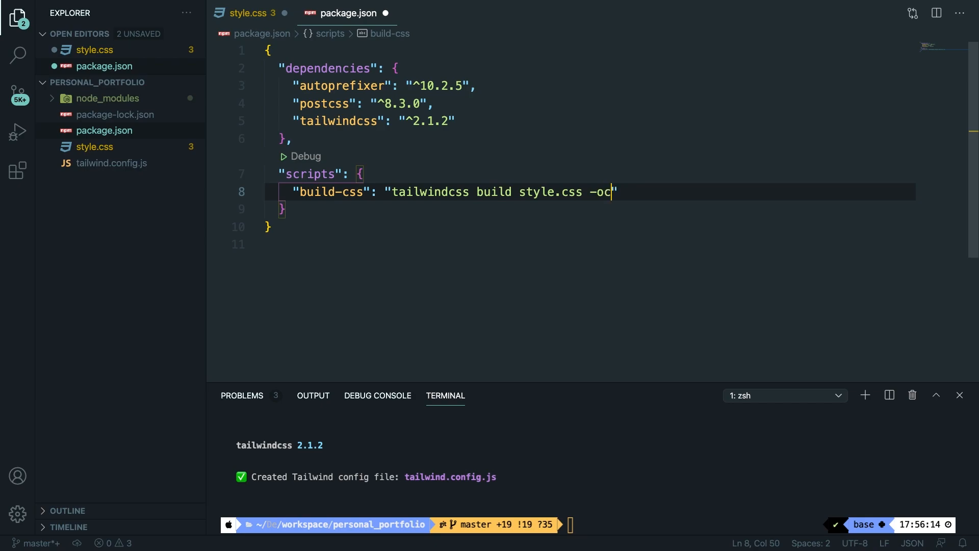
type("ss/")
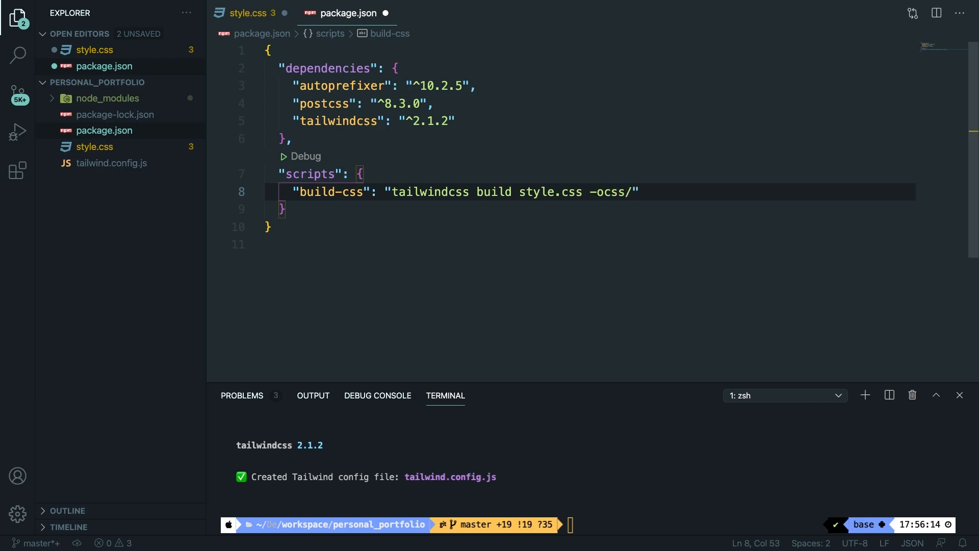
type("style.css")
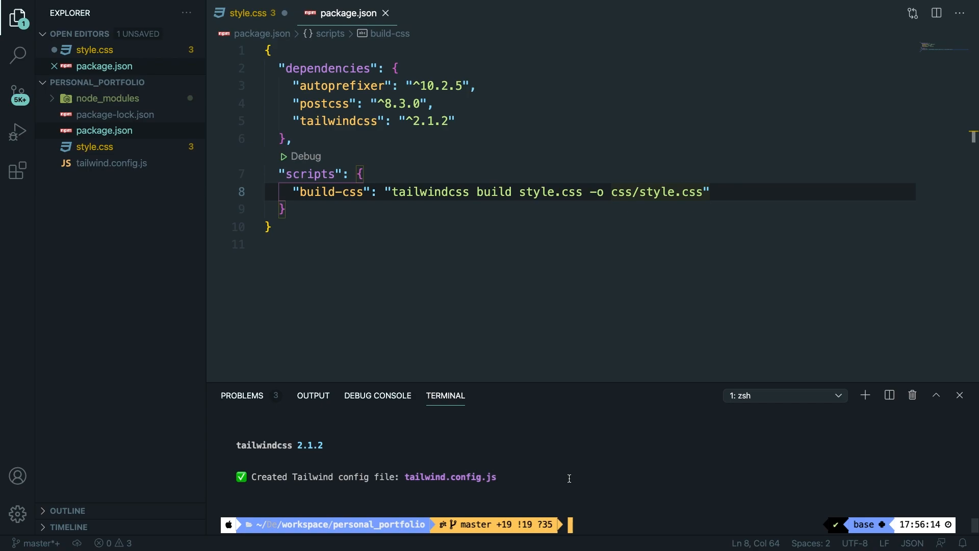
Run npm run build-css in the terminal to generate css/style.css
type("npm run")
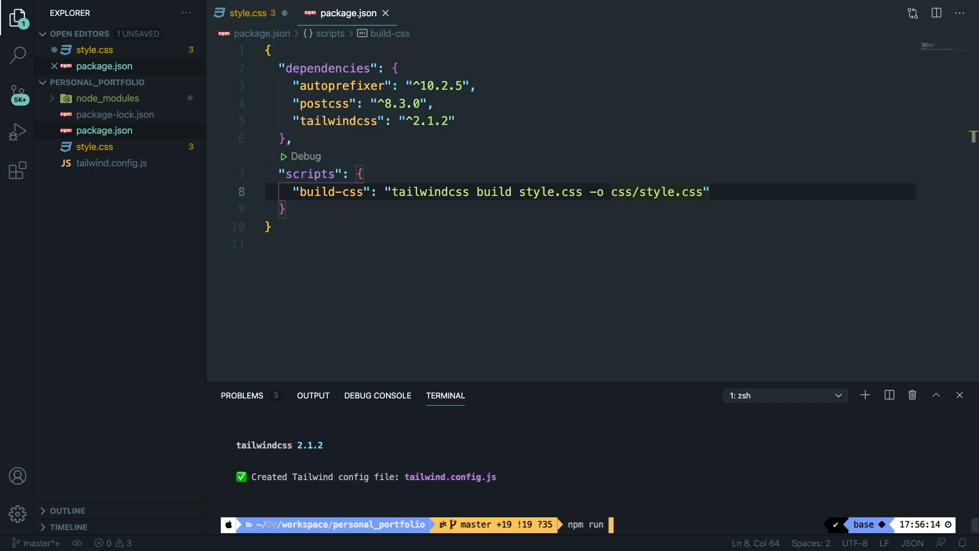
type("build-css")
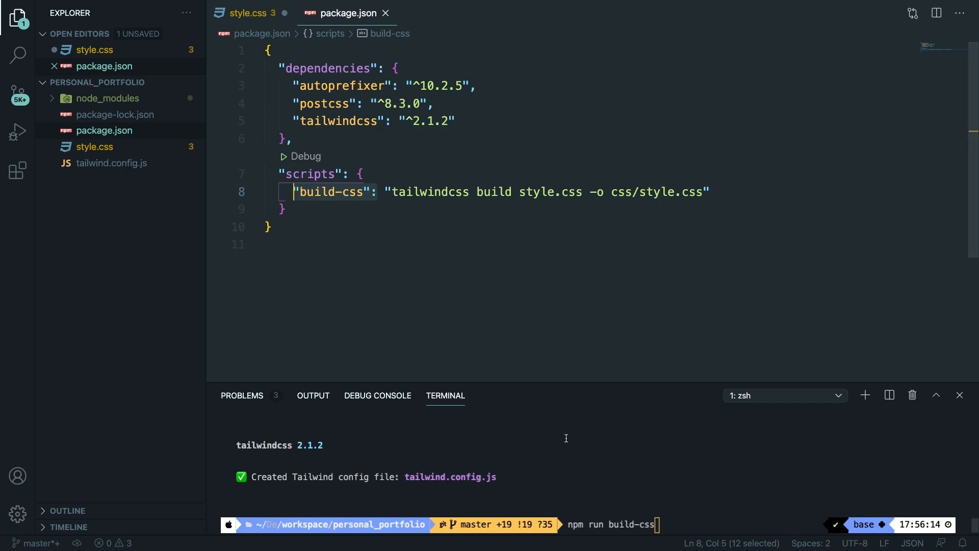
key("Return")
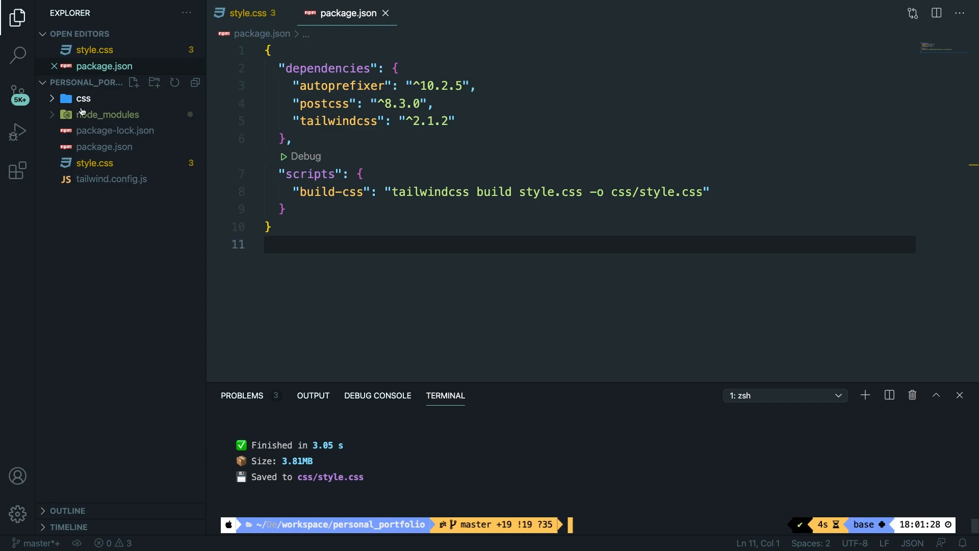
mouse_move(90, 104)
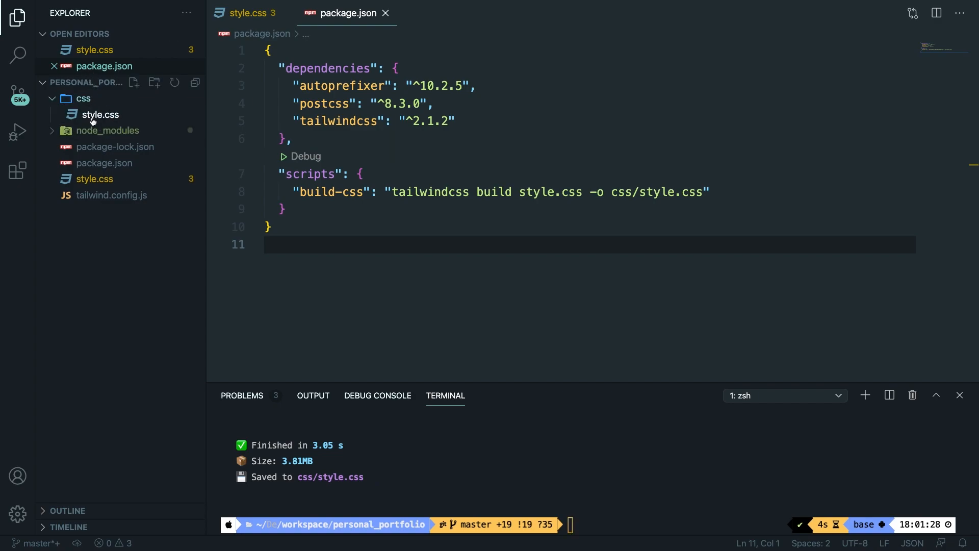
Open the generated css/style.css and scroll through the compiled Tailwind output
left_click(100, 131)
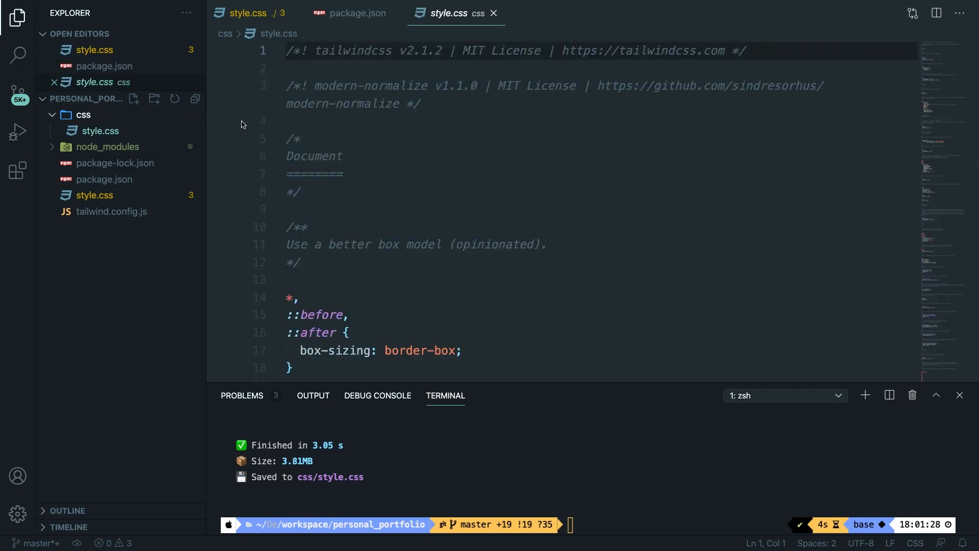
scroll("down", 3)
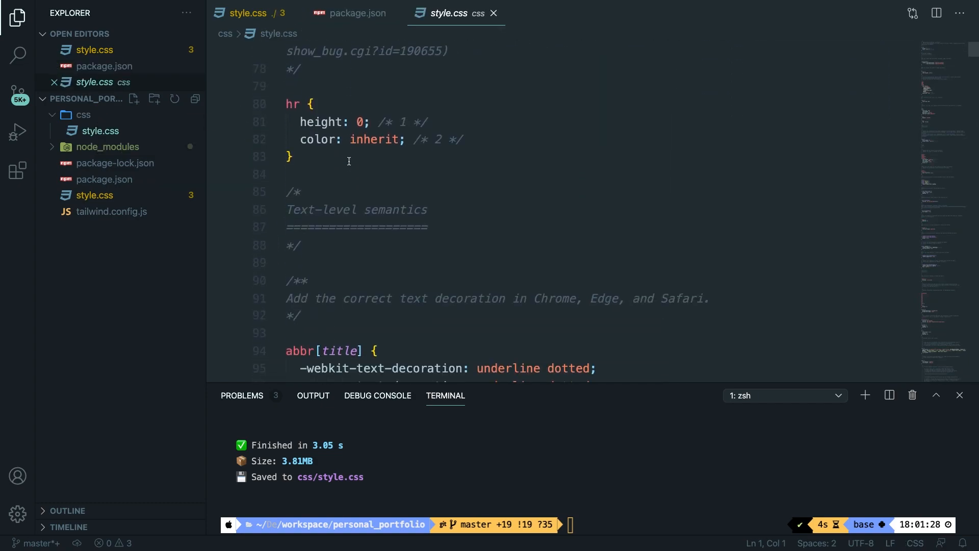
scroll("down", 3)
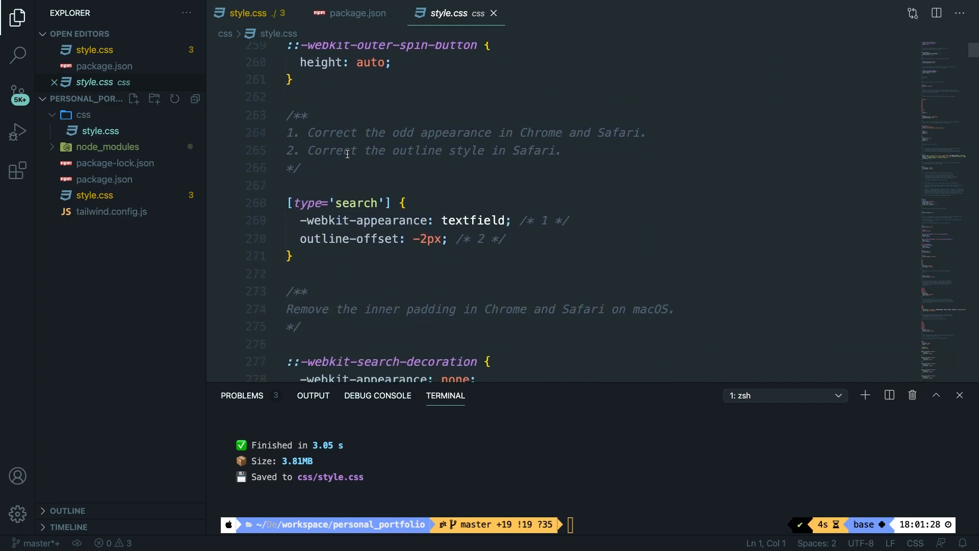